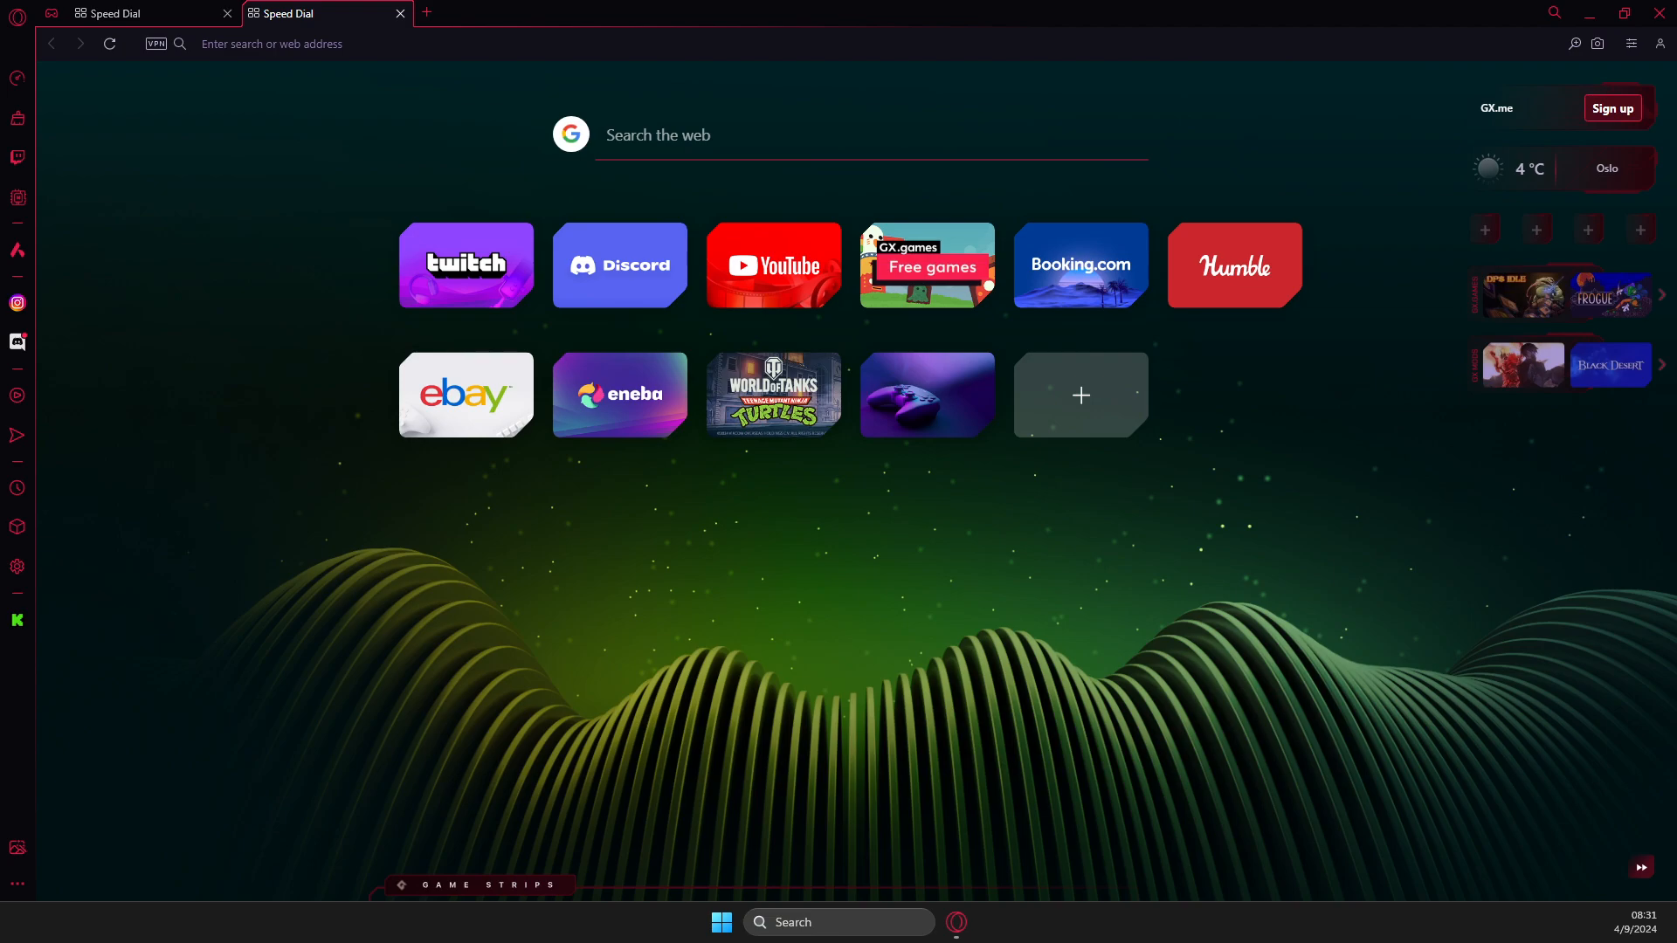
pyautogui.moveTo(1134, 589)
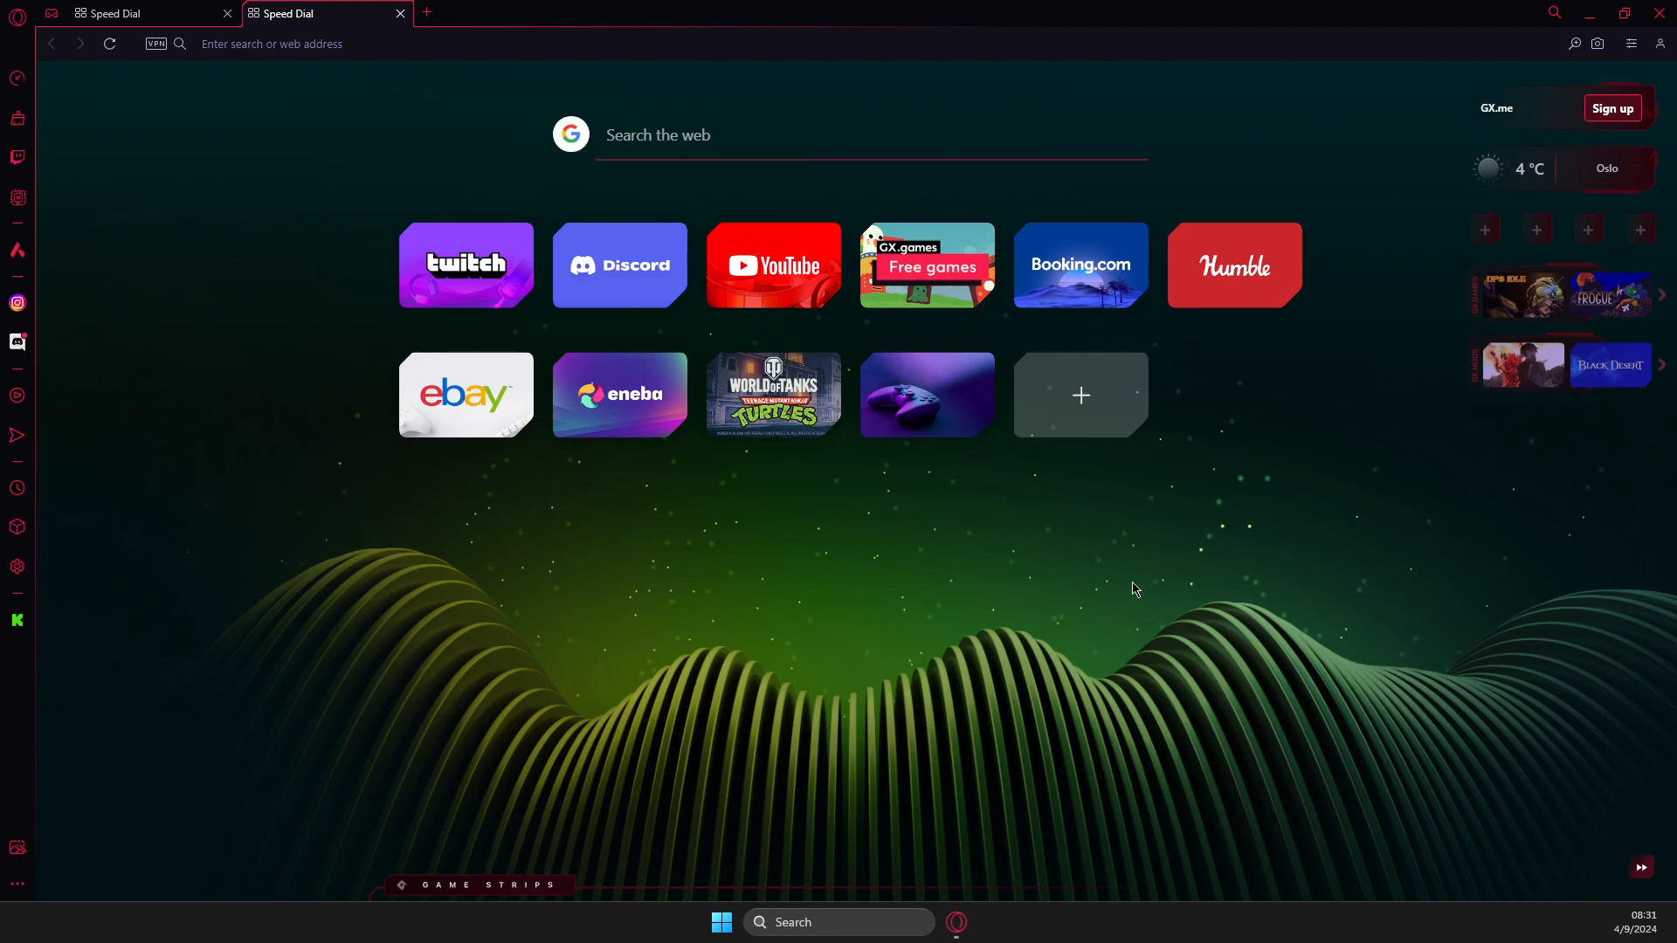
pyautogui.moveTo(17, 342)
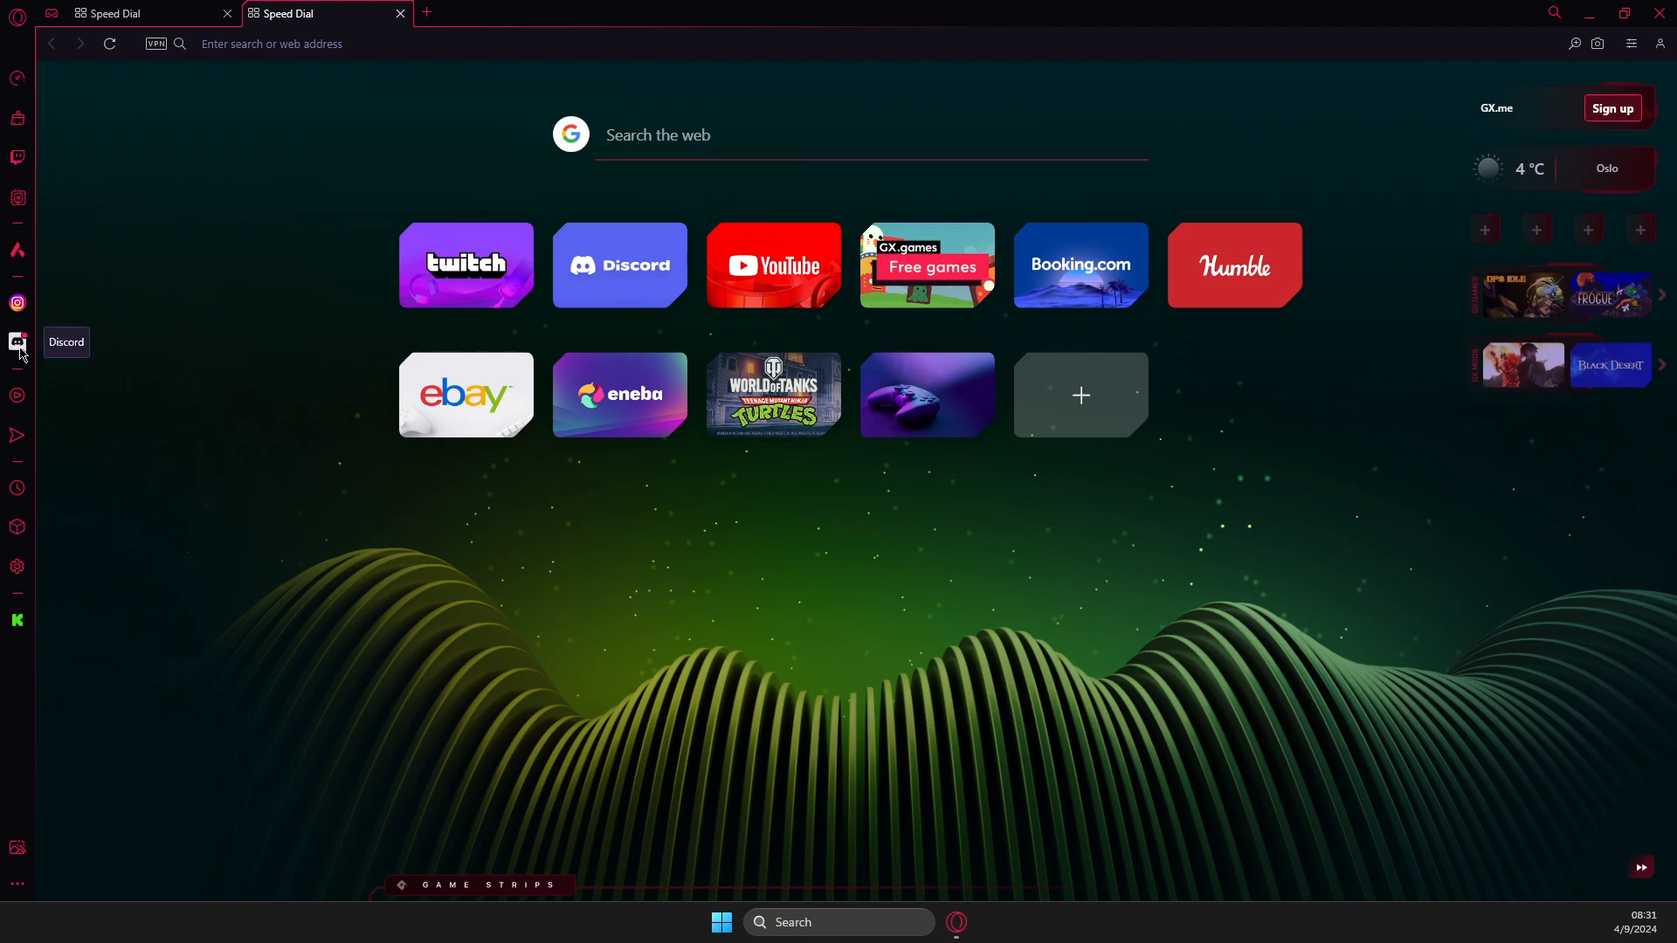
# Grant discord.com microphone access from the Discord sidebar panel's mic toggle and Allow prompt
pyautogui.click(17, 342)
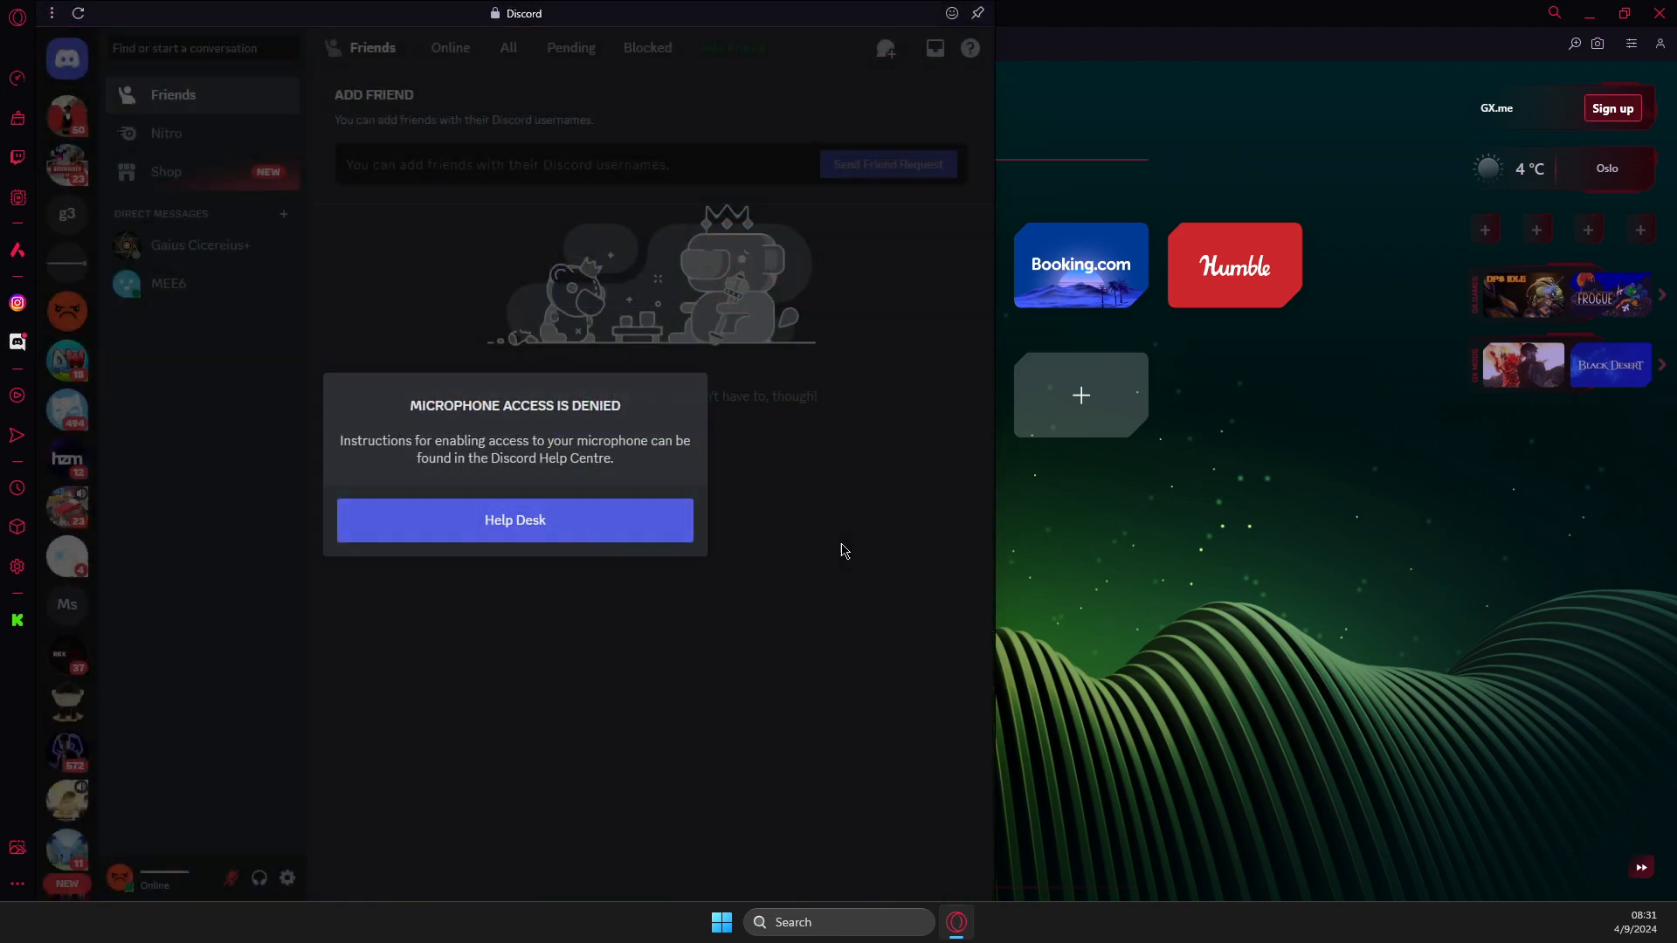
pyautogui.click(230, 876)
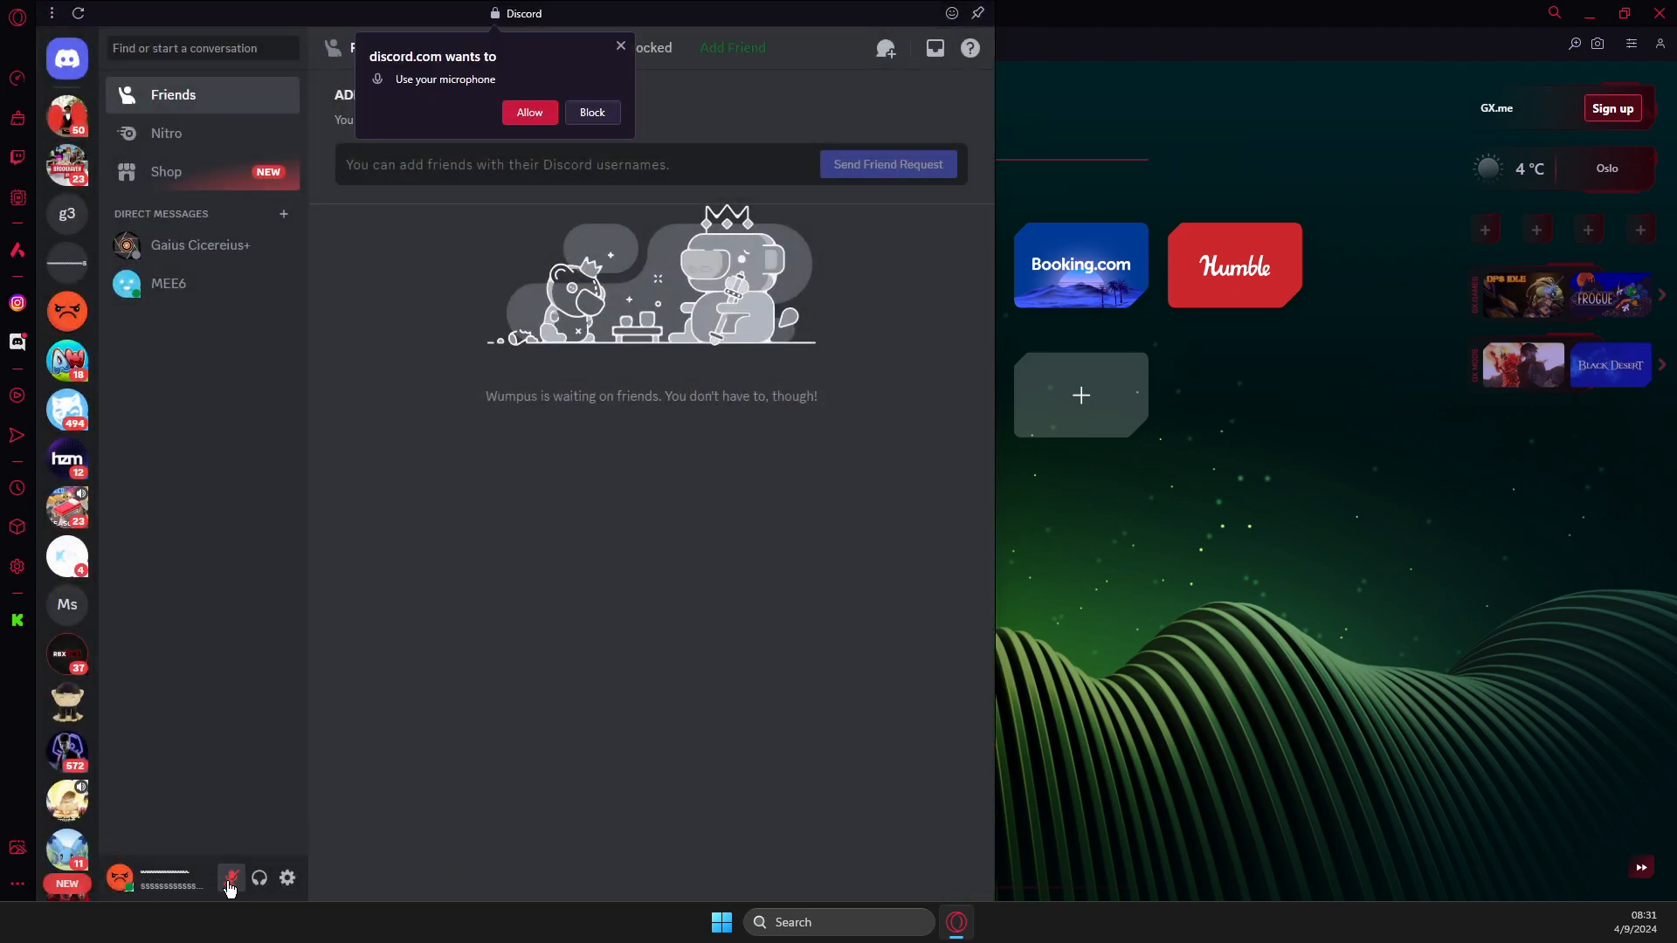
pyautogui.moveTo(231, 877)
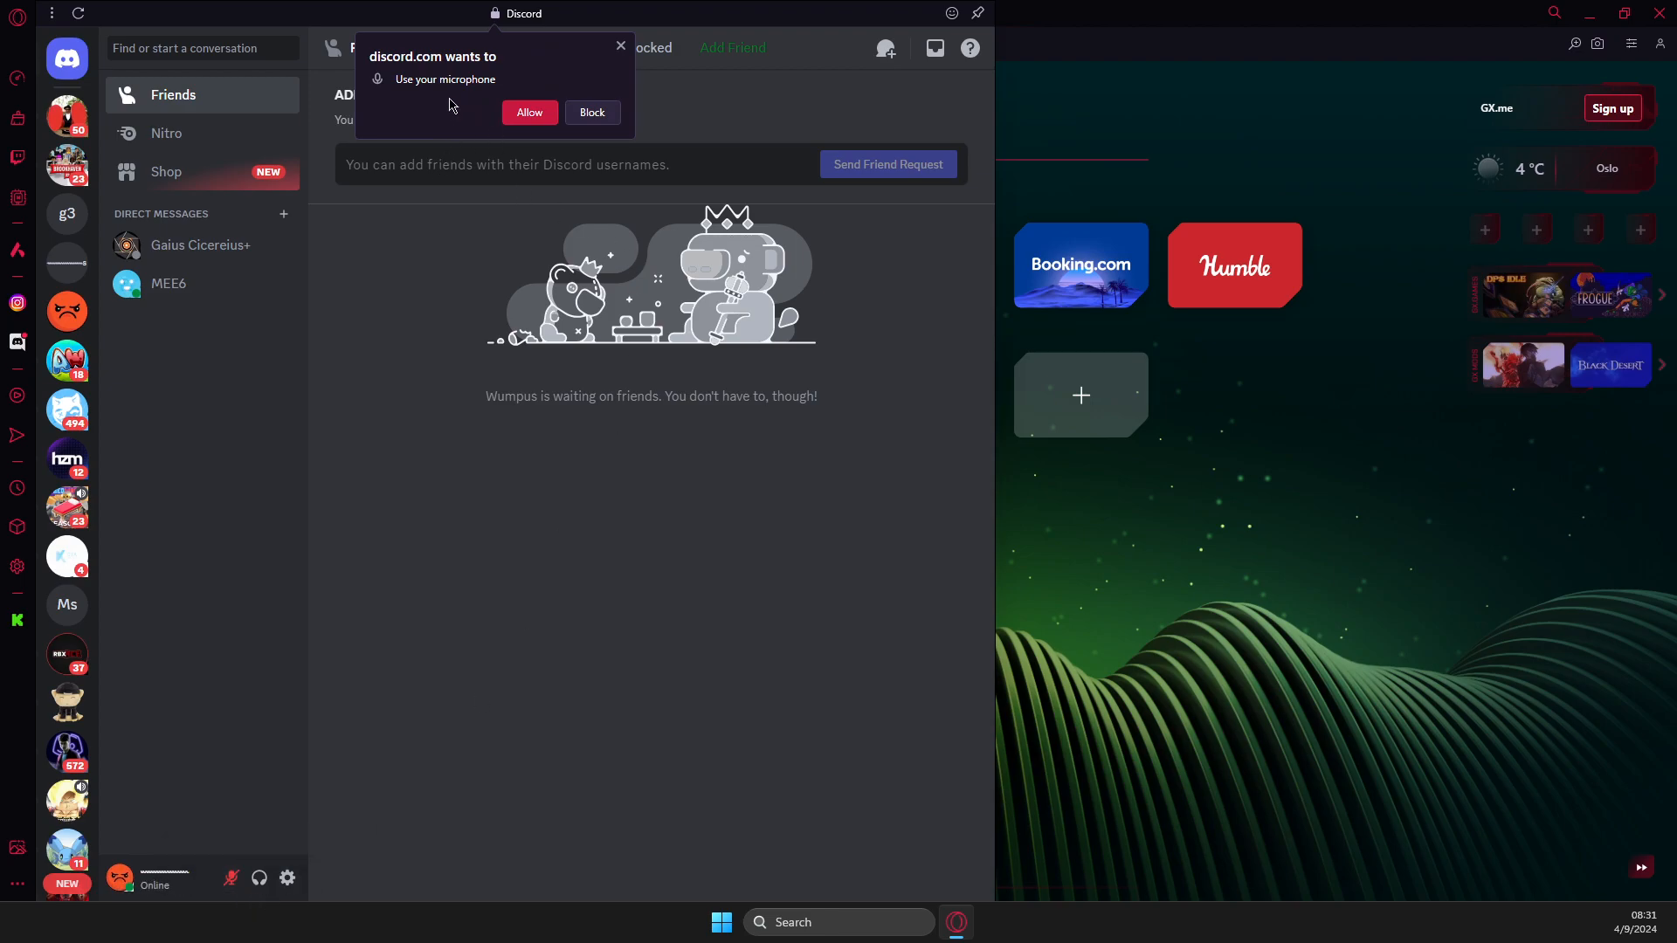
pyautogui.moveTo(437, 63)
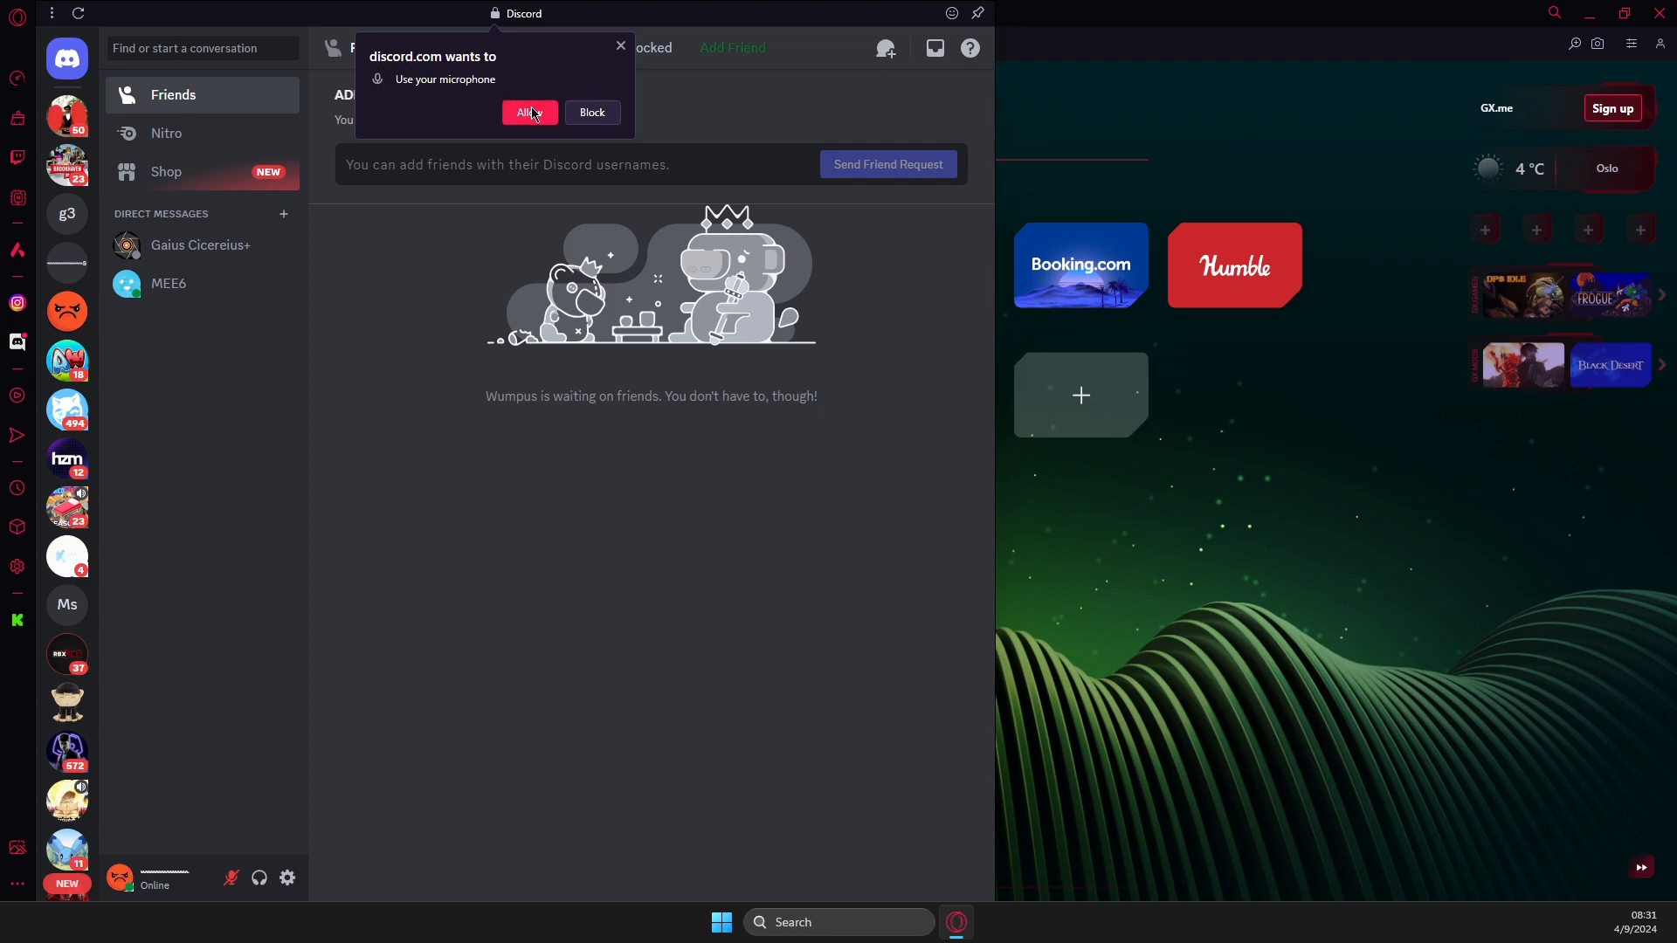
pyautogui.click(528, 112)
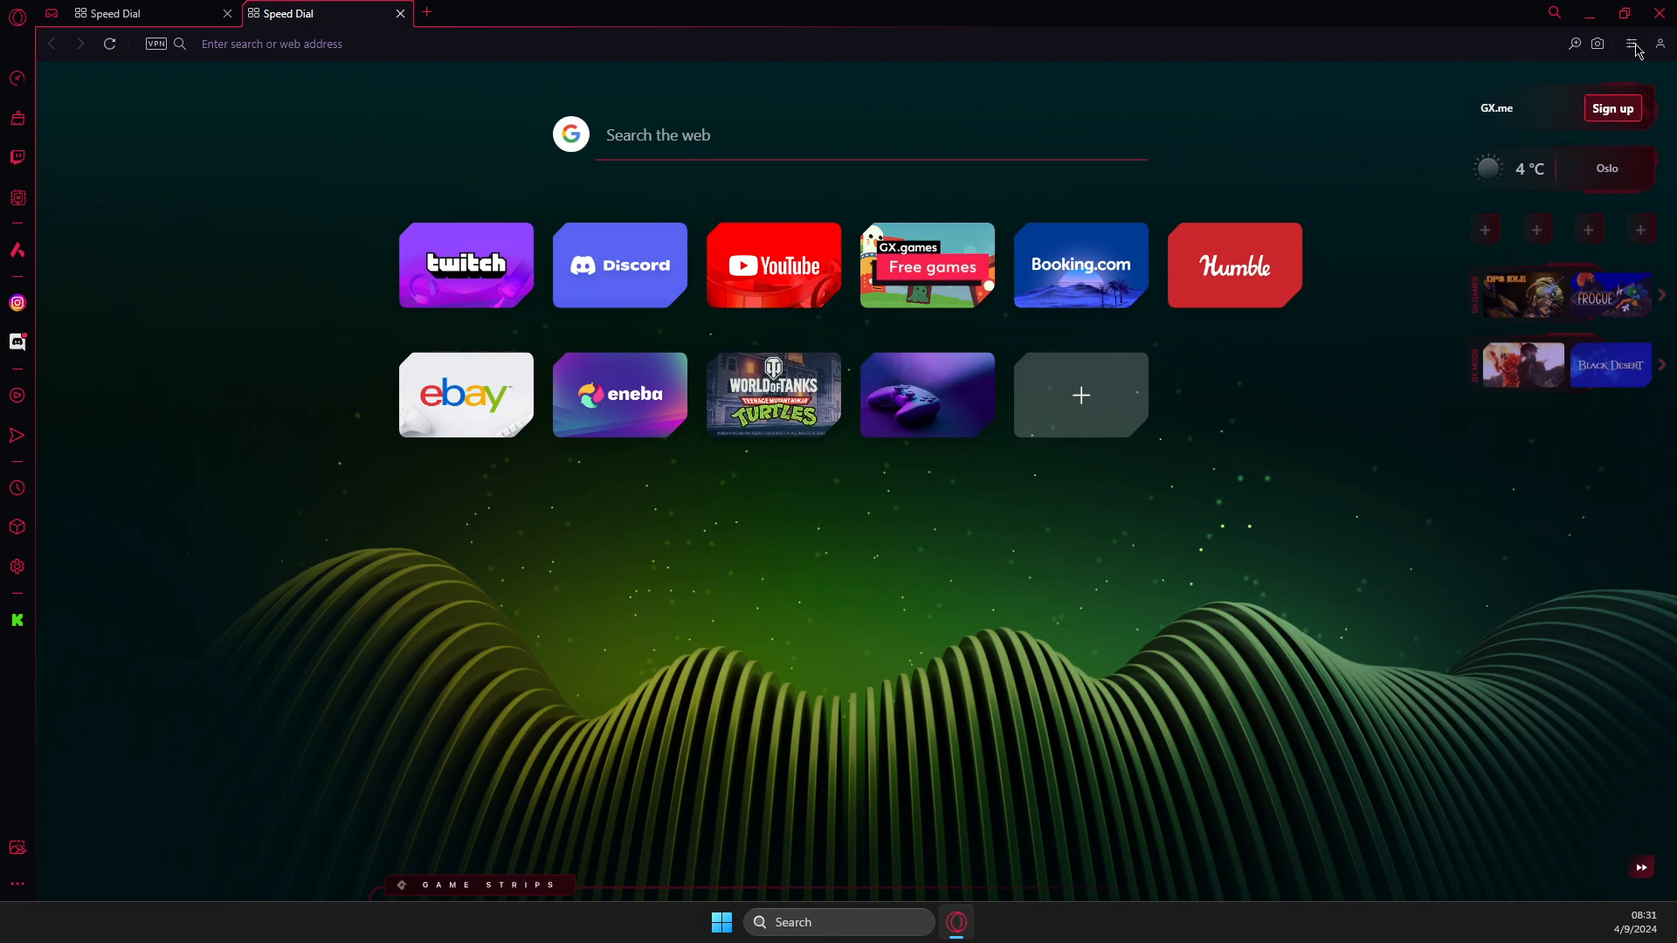
# Reach the full browser Settings page in a new tab via the Easy Setup panel
pyautogui.click(1631, 43)
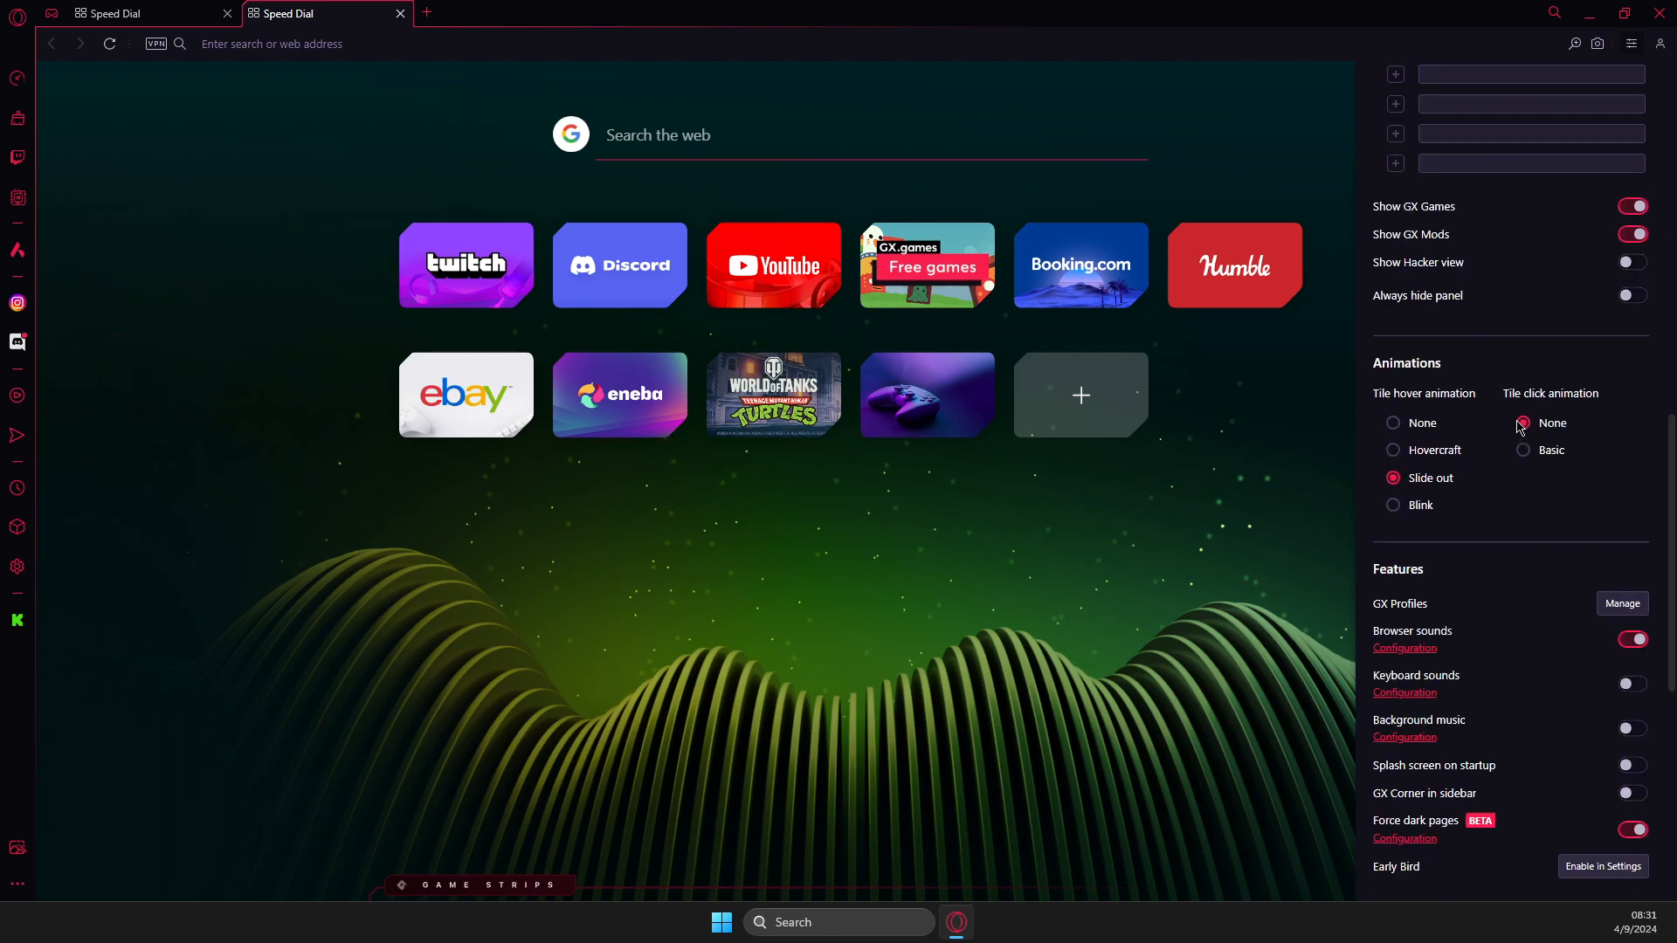
pyautogui.scroll(-3)
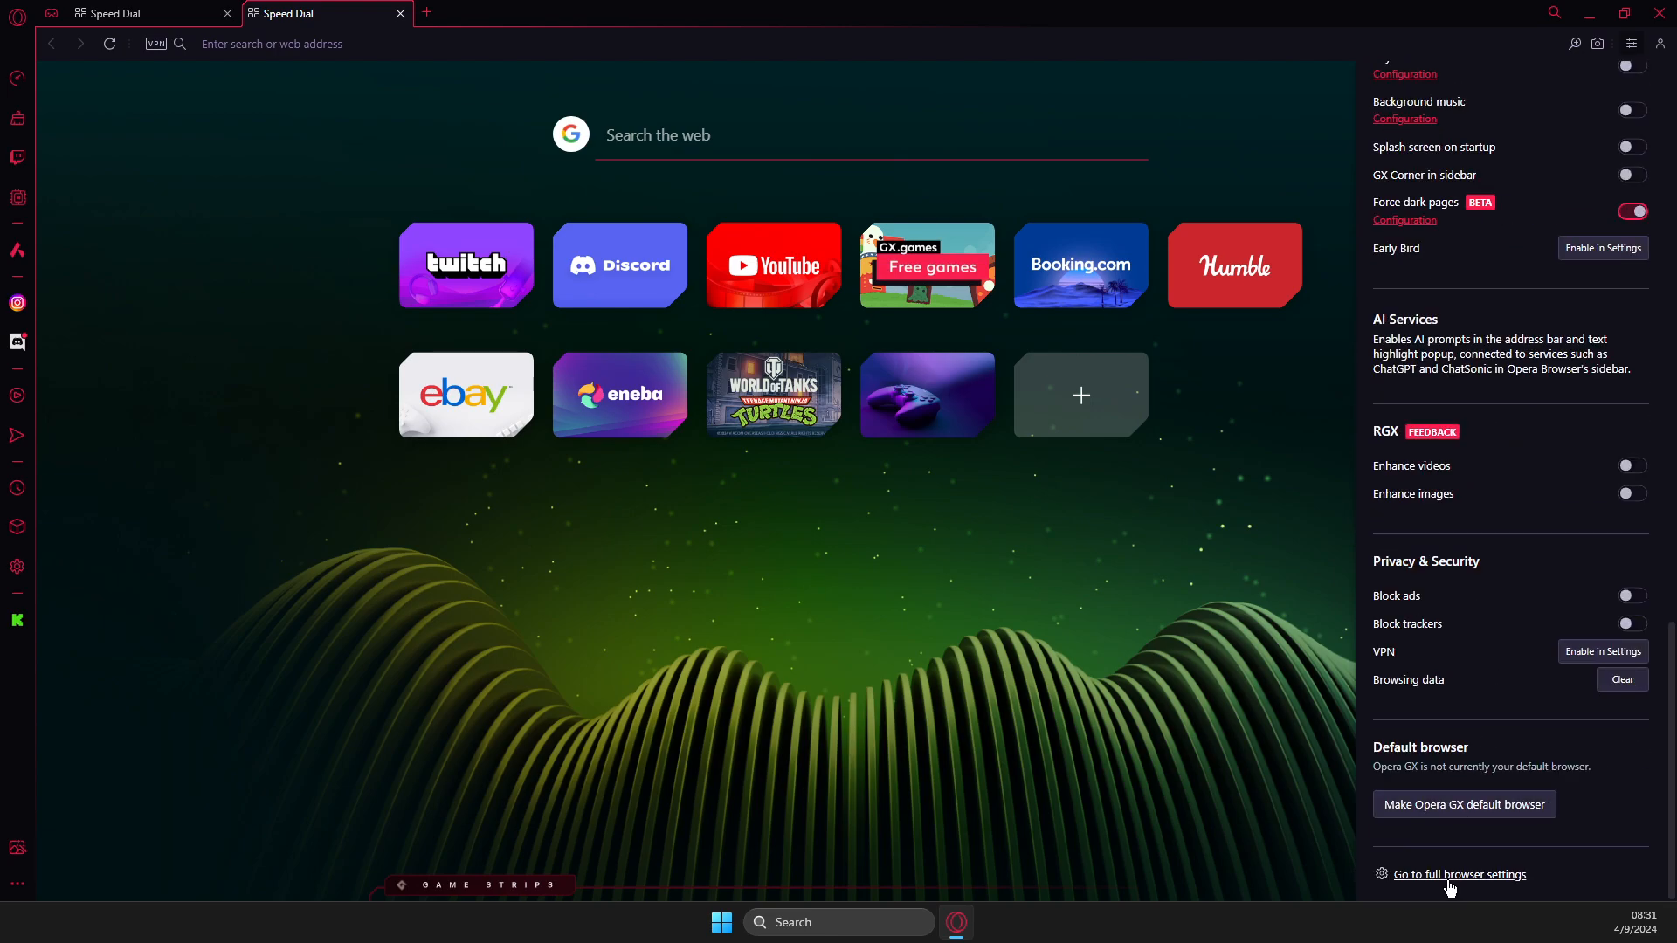
pyautogui.click(1460, 874)
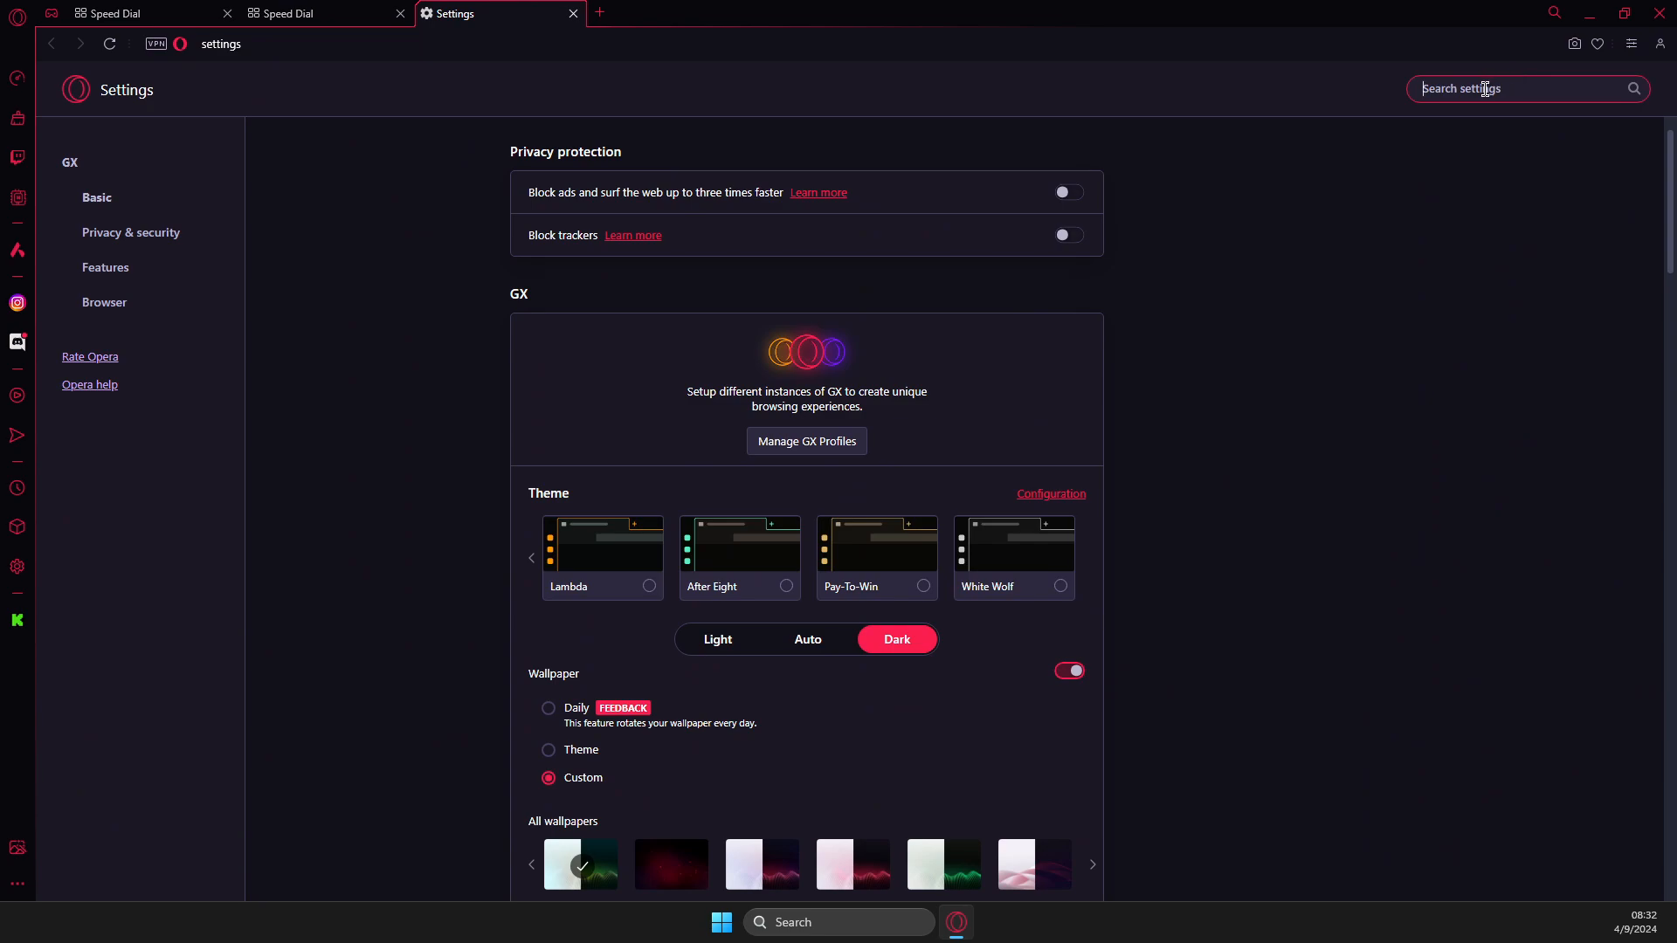
# Find 'site setting' in settings search and reach the Microphone permissions page
pyautogui.write('site setting')
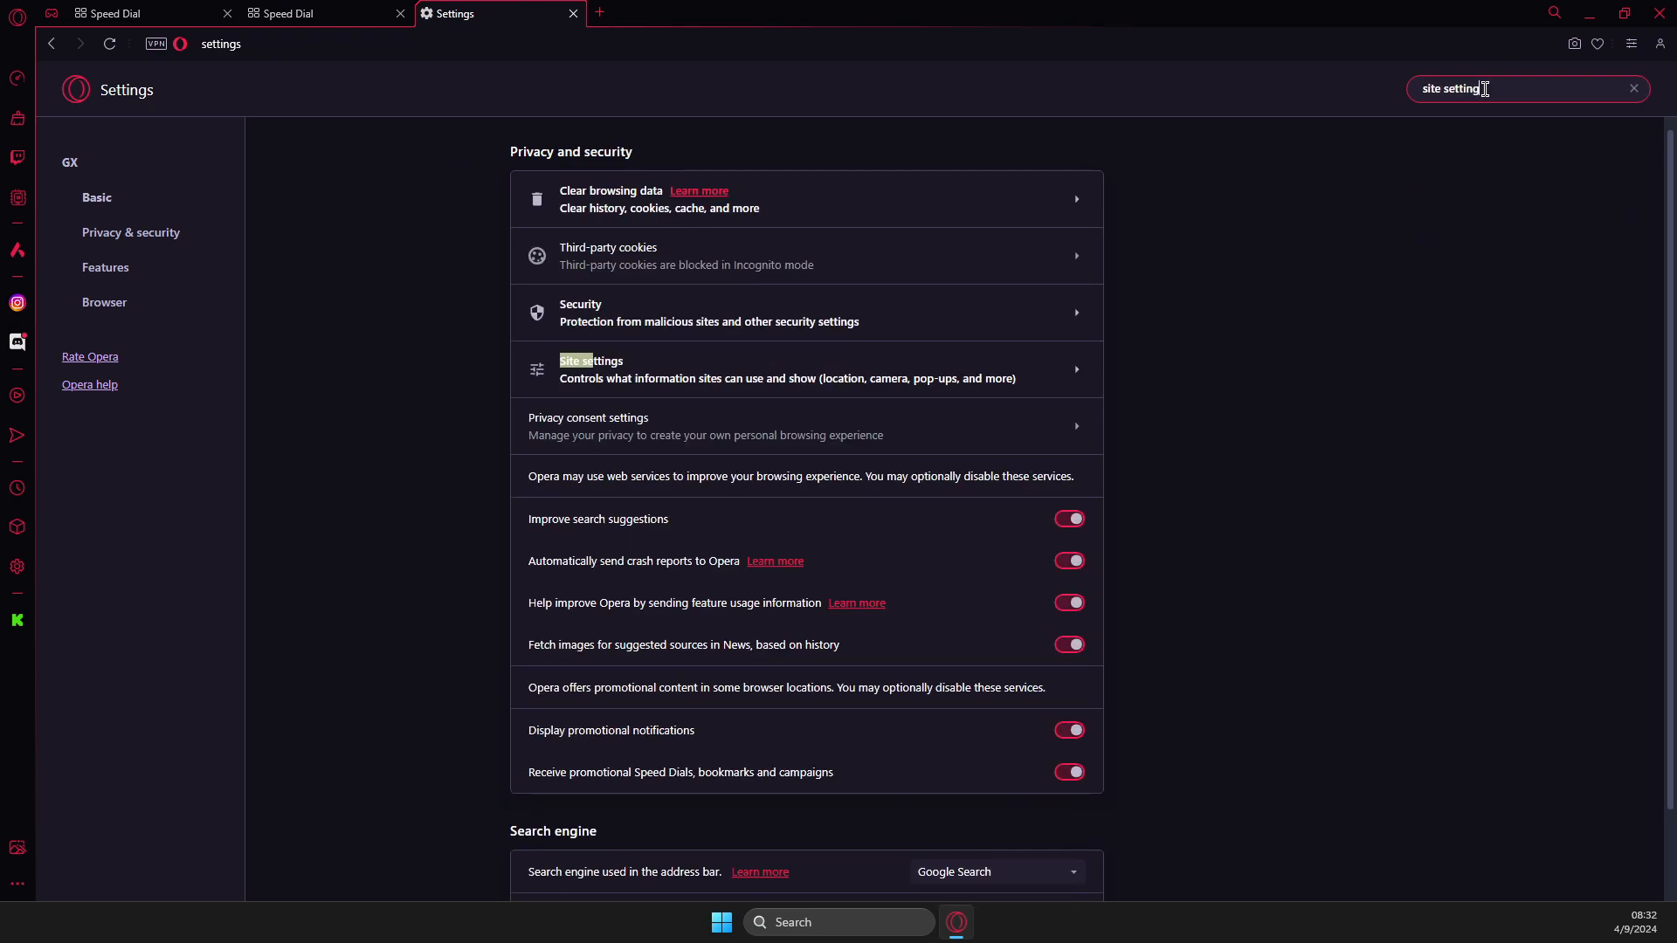
pyautogui.click(590, 360)
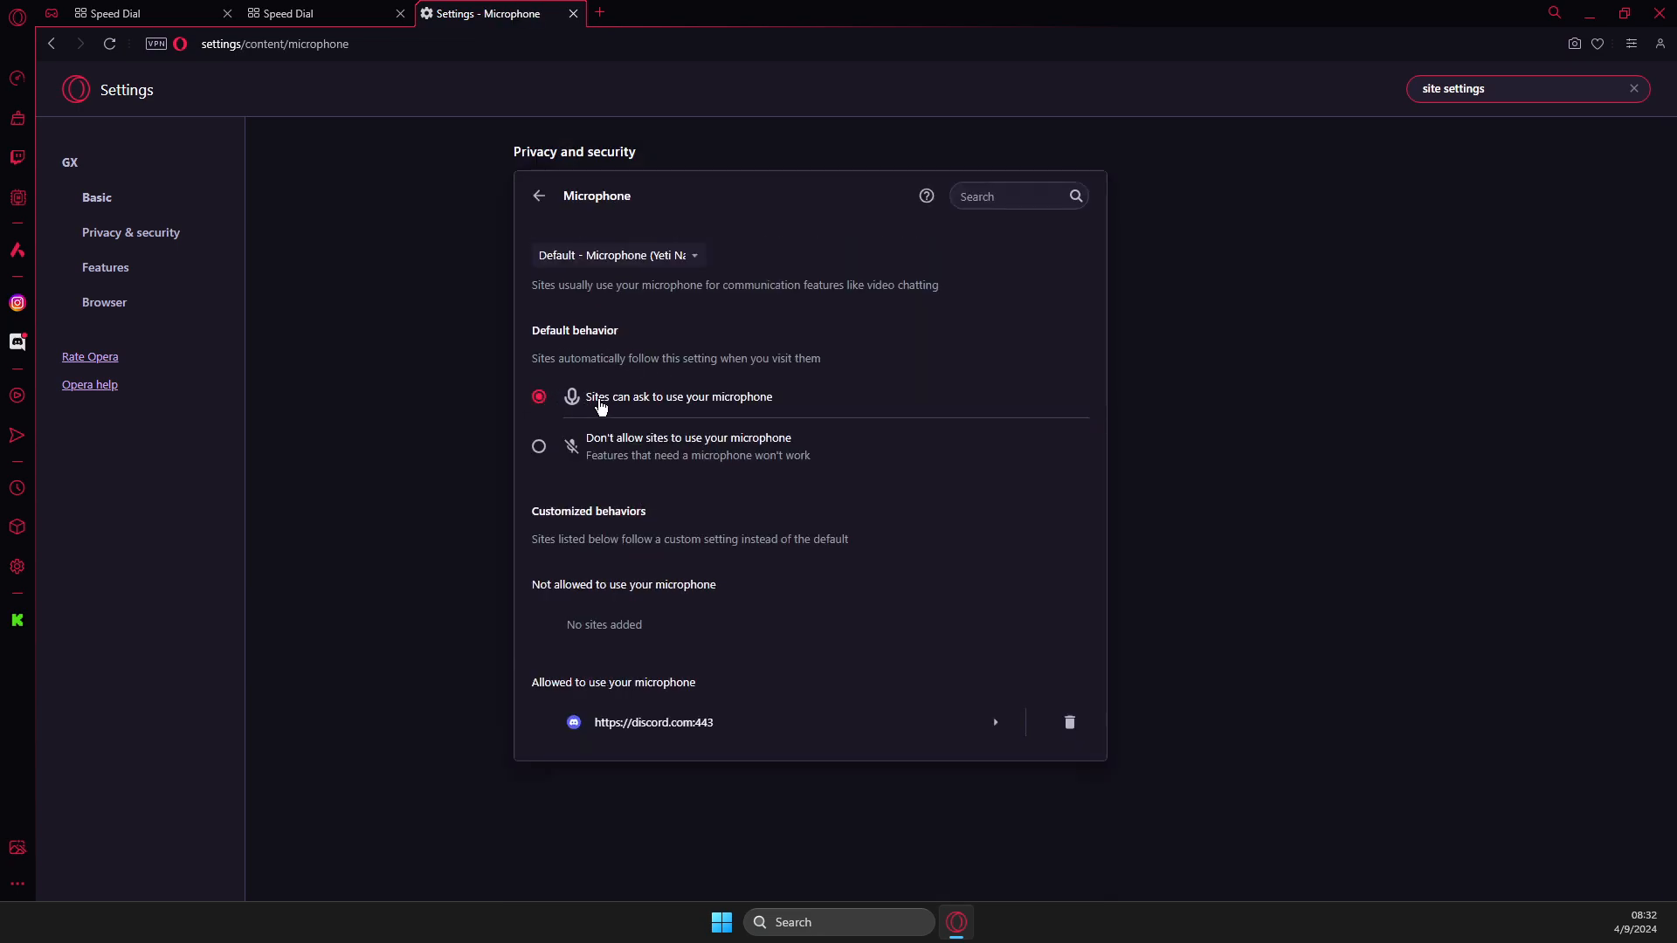
pyautogui.moveTo(625, 414)
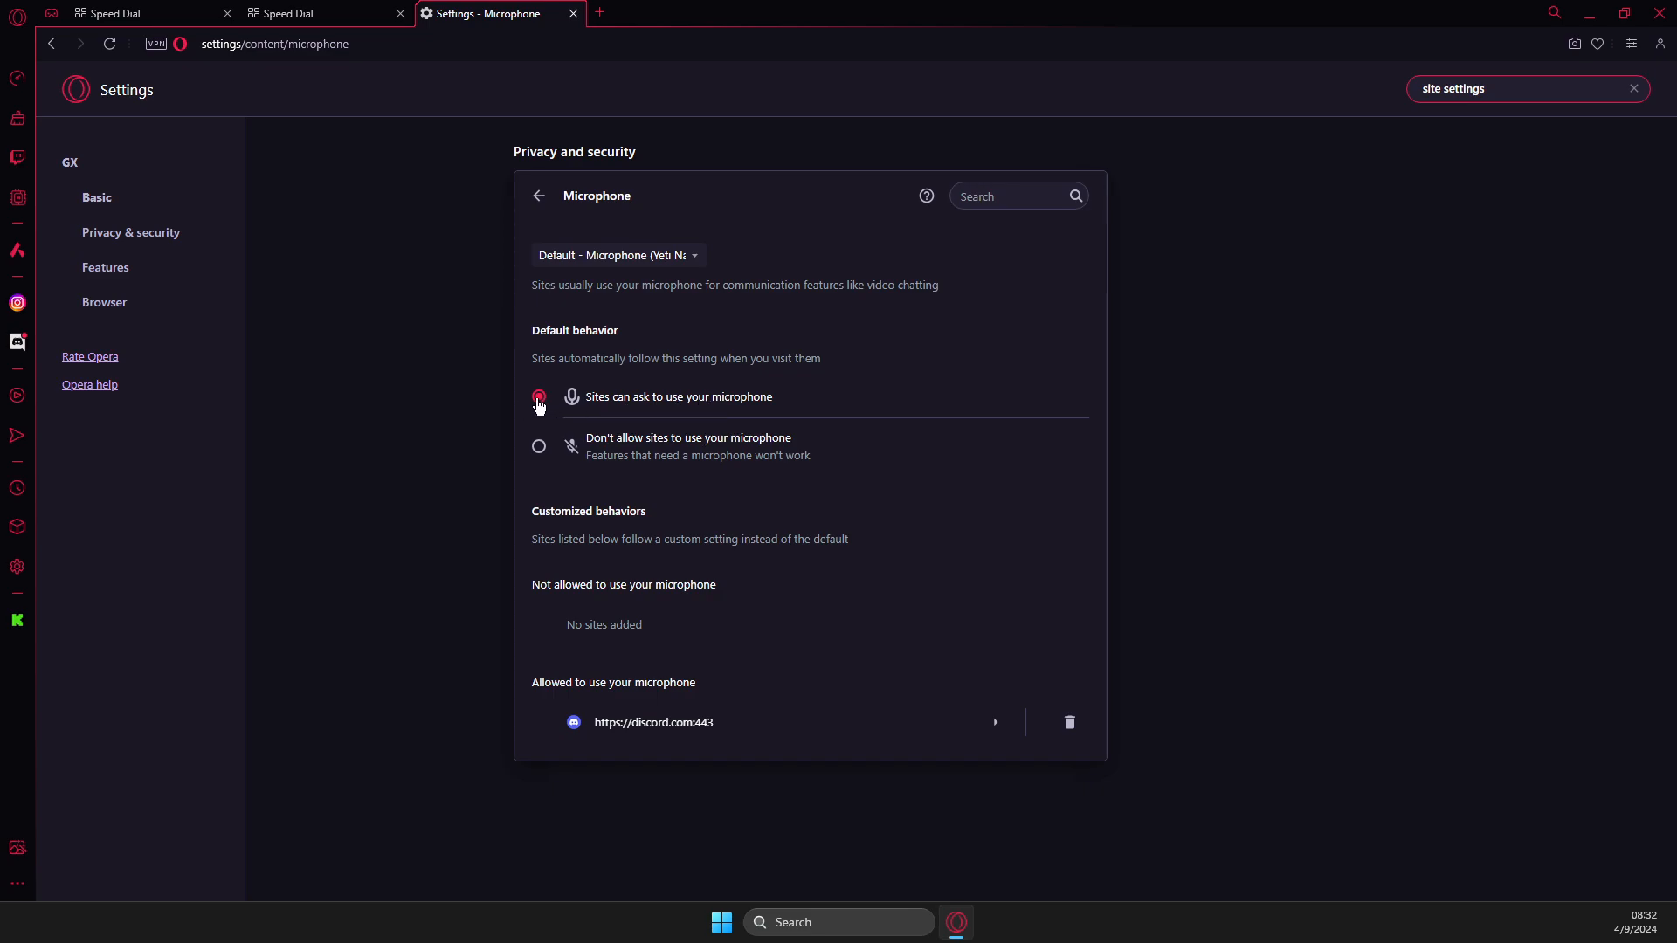
# Set microphone default to 'Sites can ask' and remove discord.com from allowed sites
pyautogui.click(540, 397)
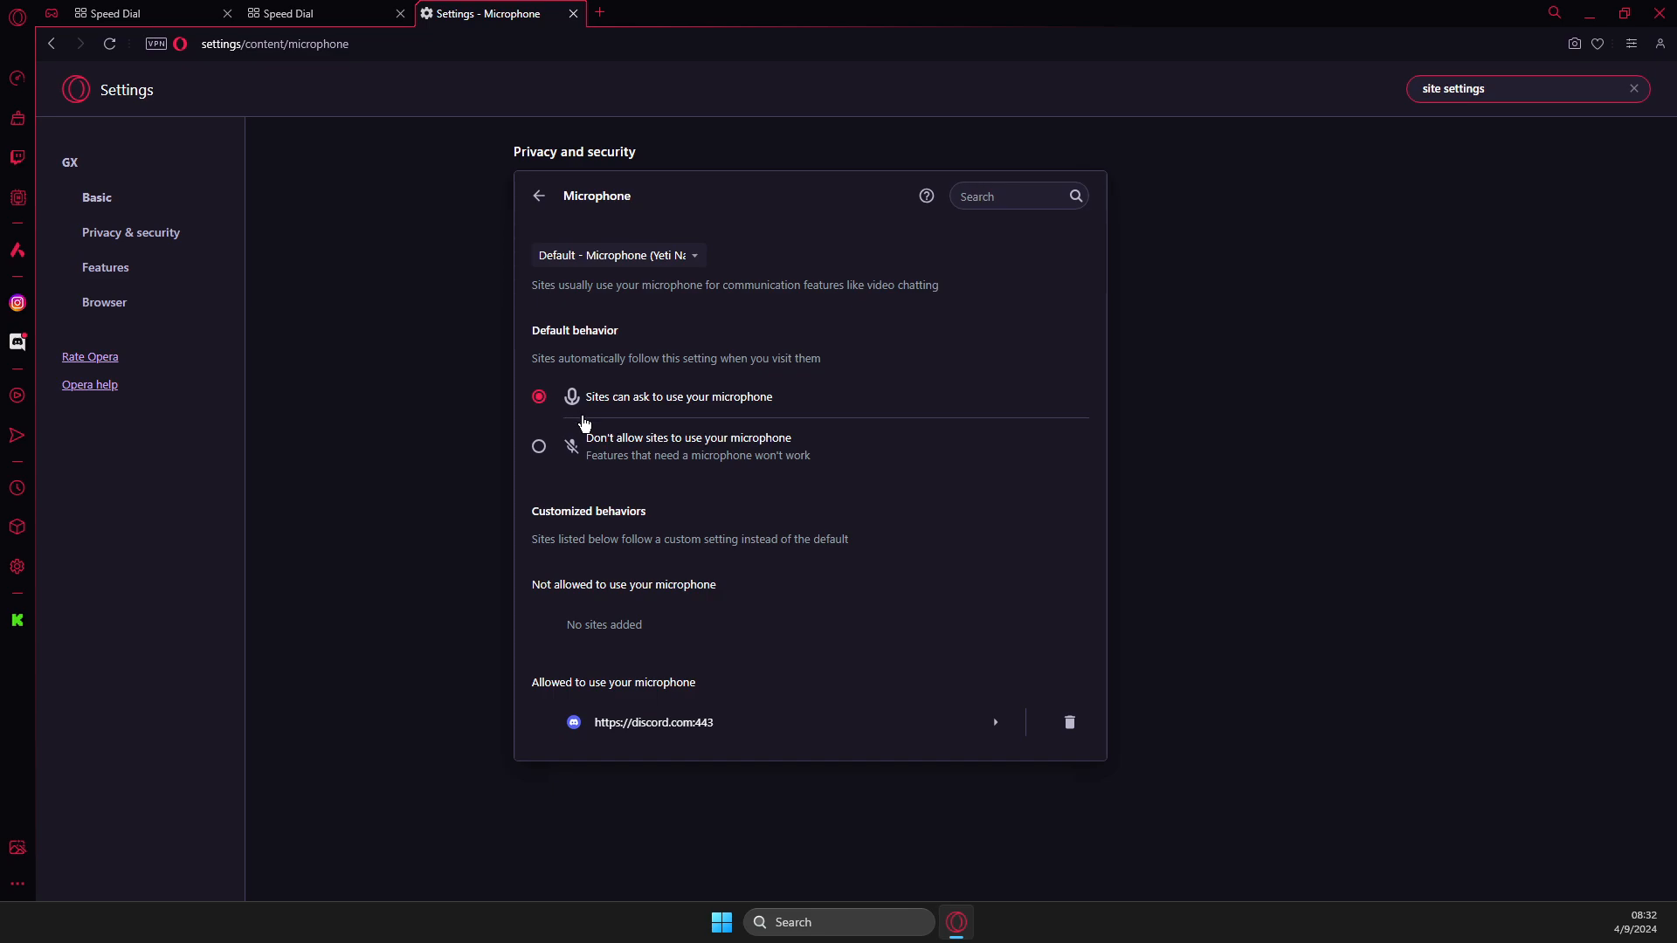
pyautogui.moveTo(561, 625)
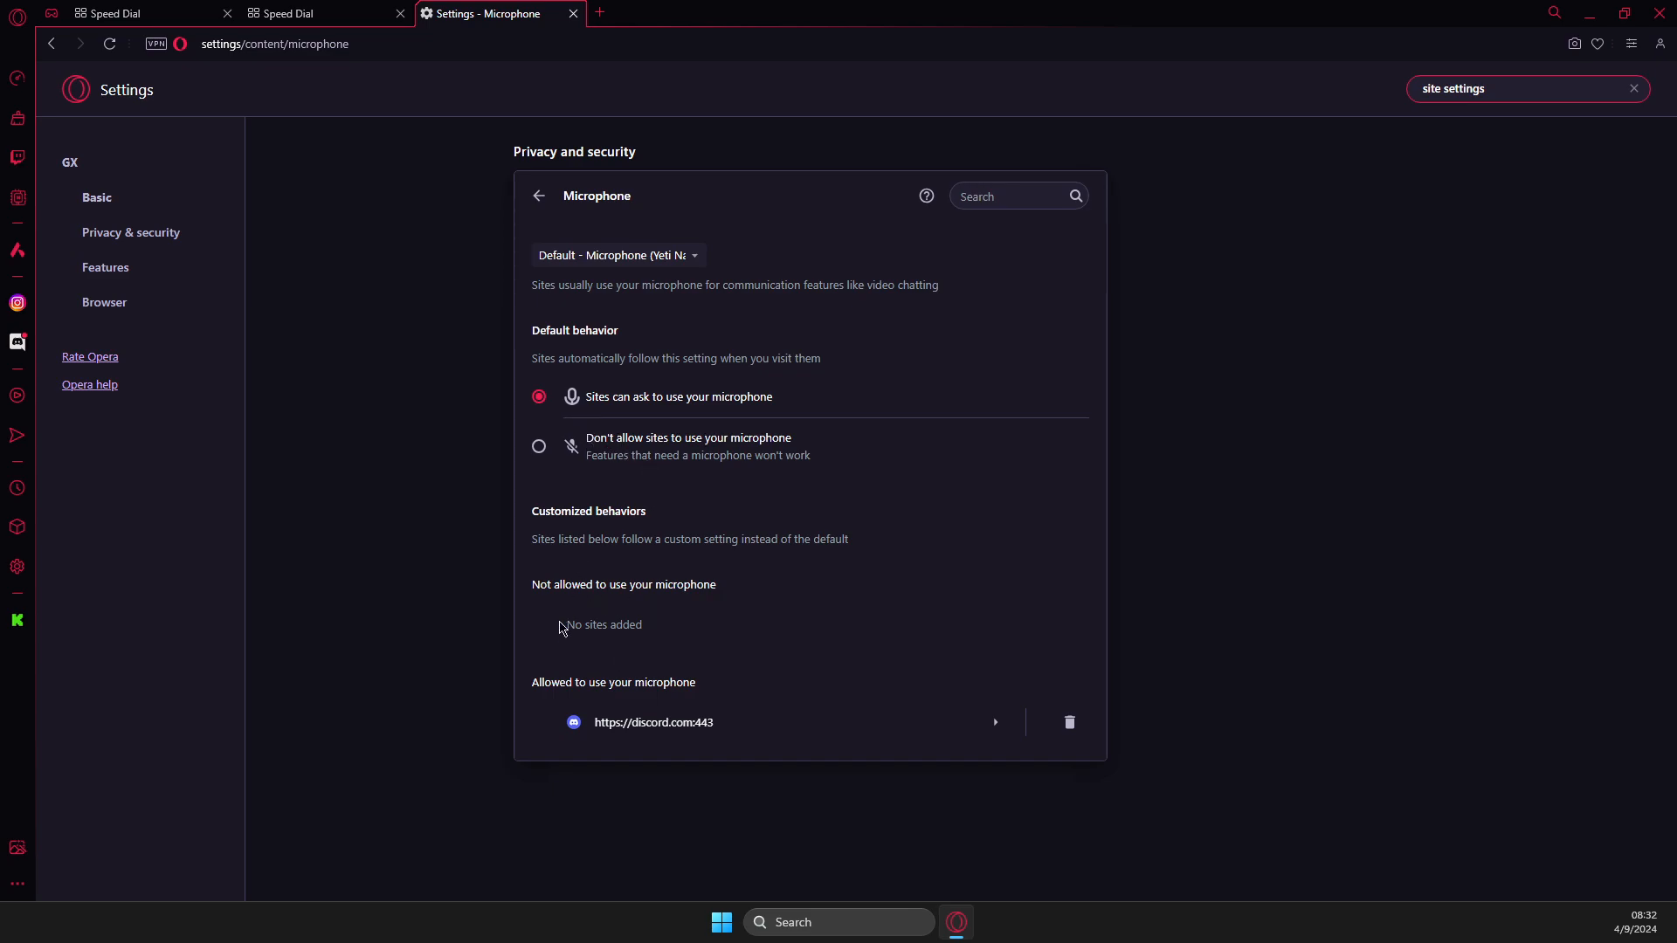
pyautogui.moveTo(601, 616)
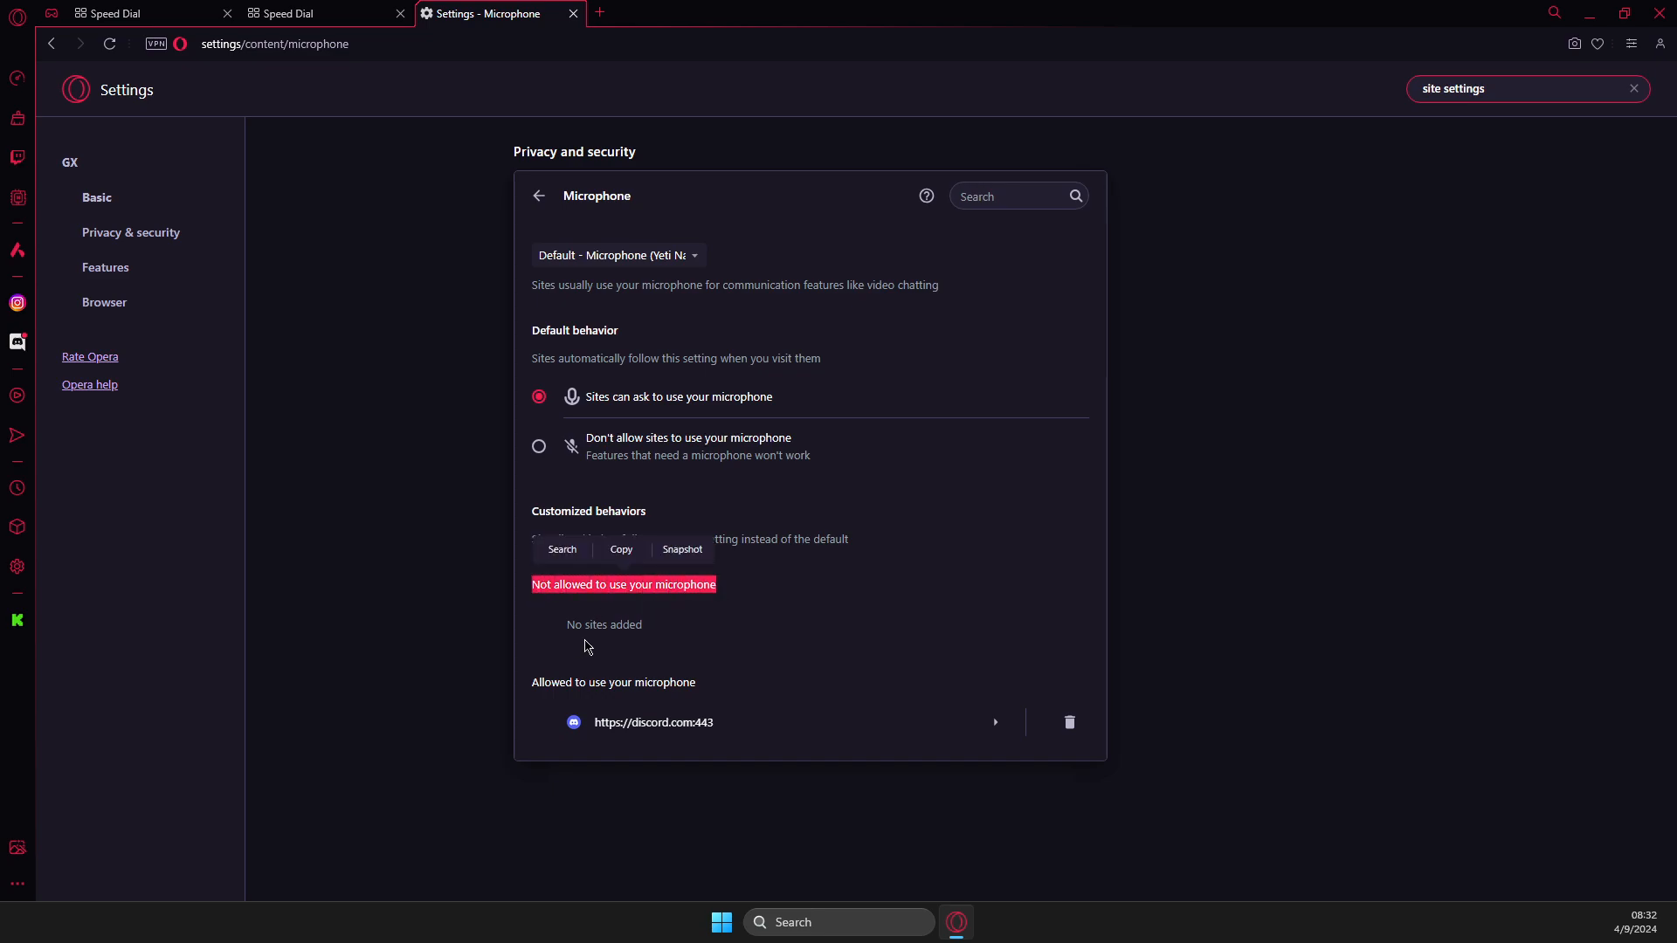
pyautogui.moveTo(1067, 729)
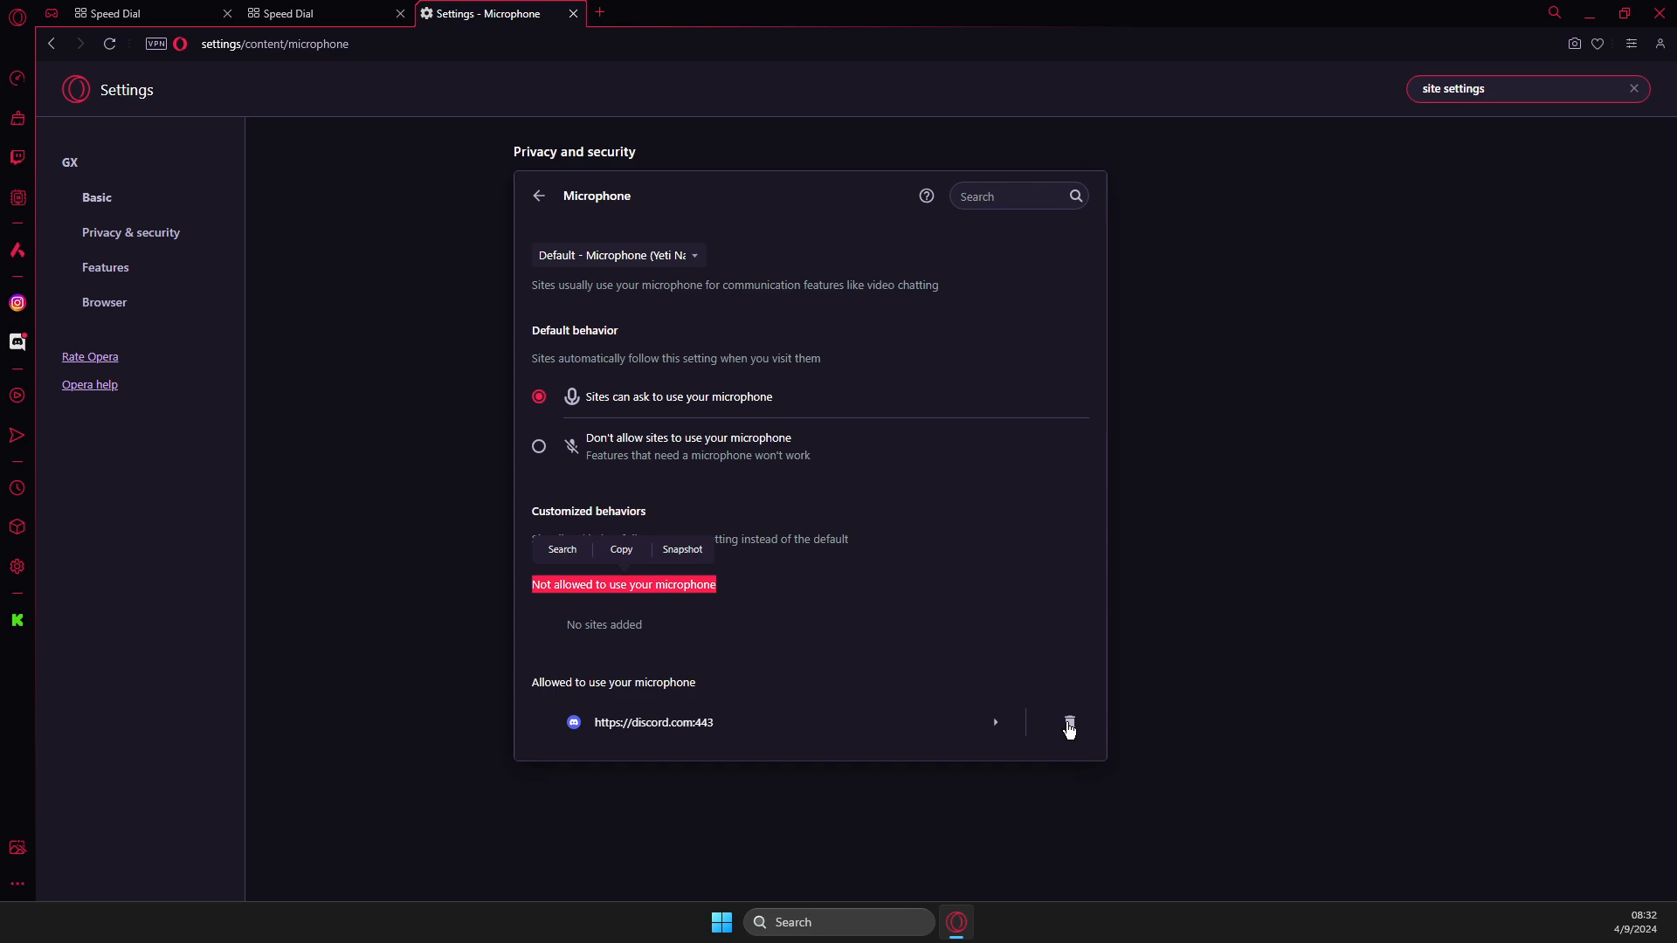
pyautogui.click(1067, 721)
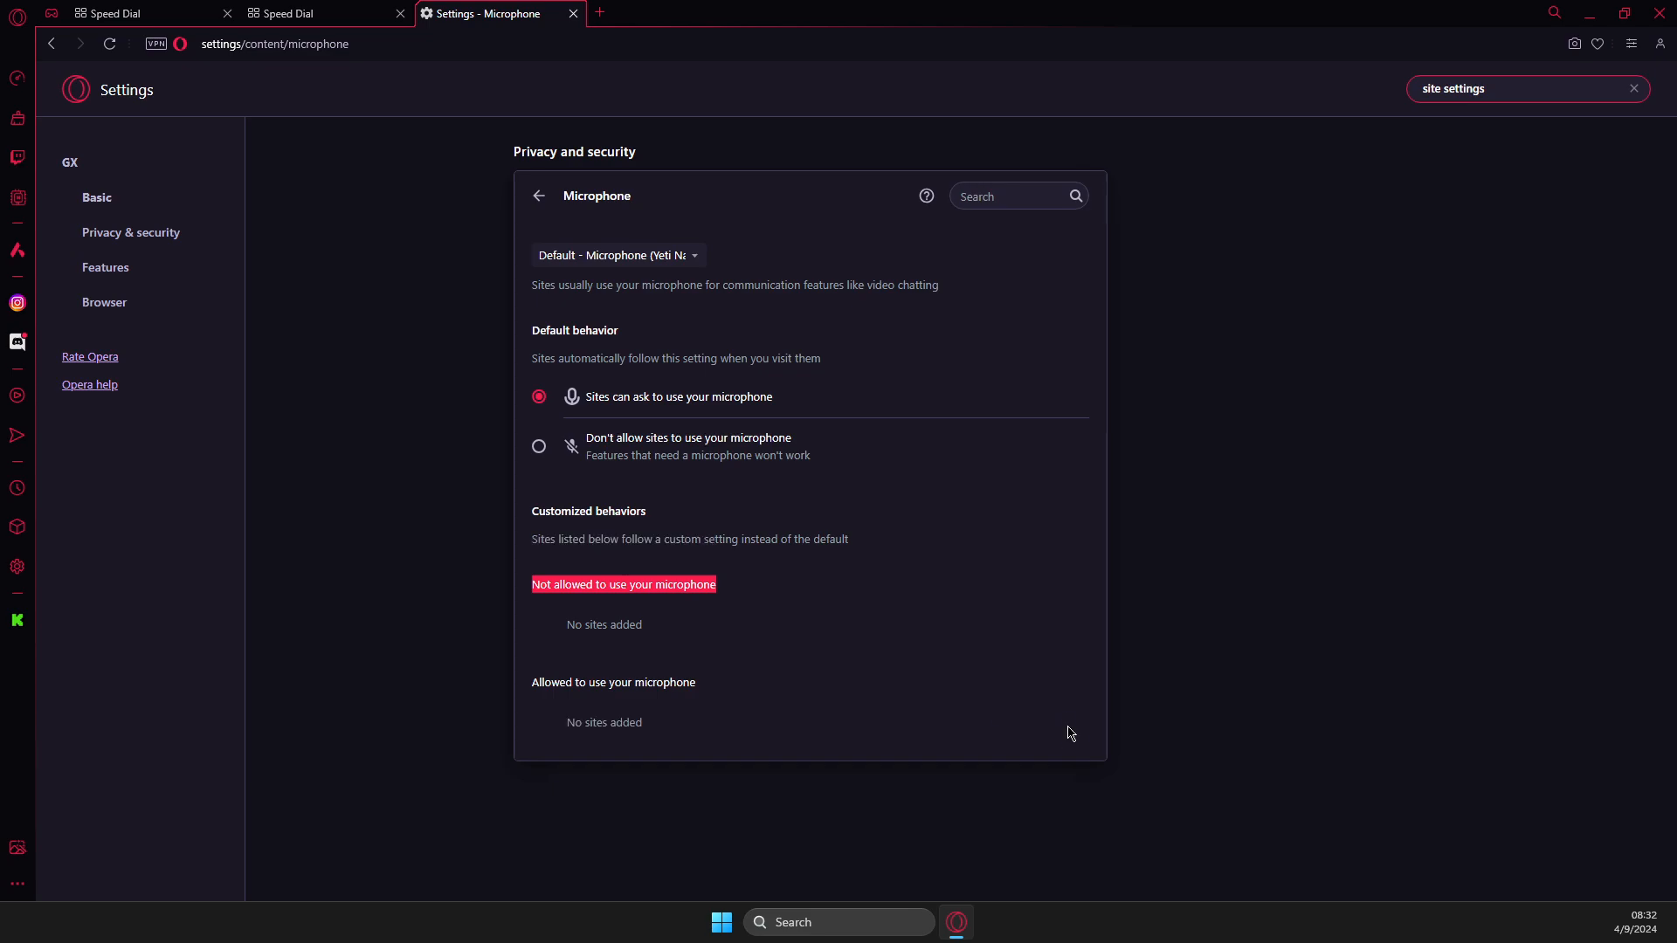
pyautogui.moveTo(17, 341)
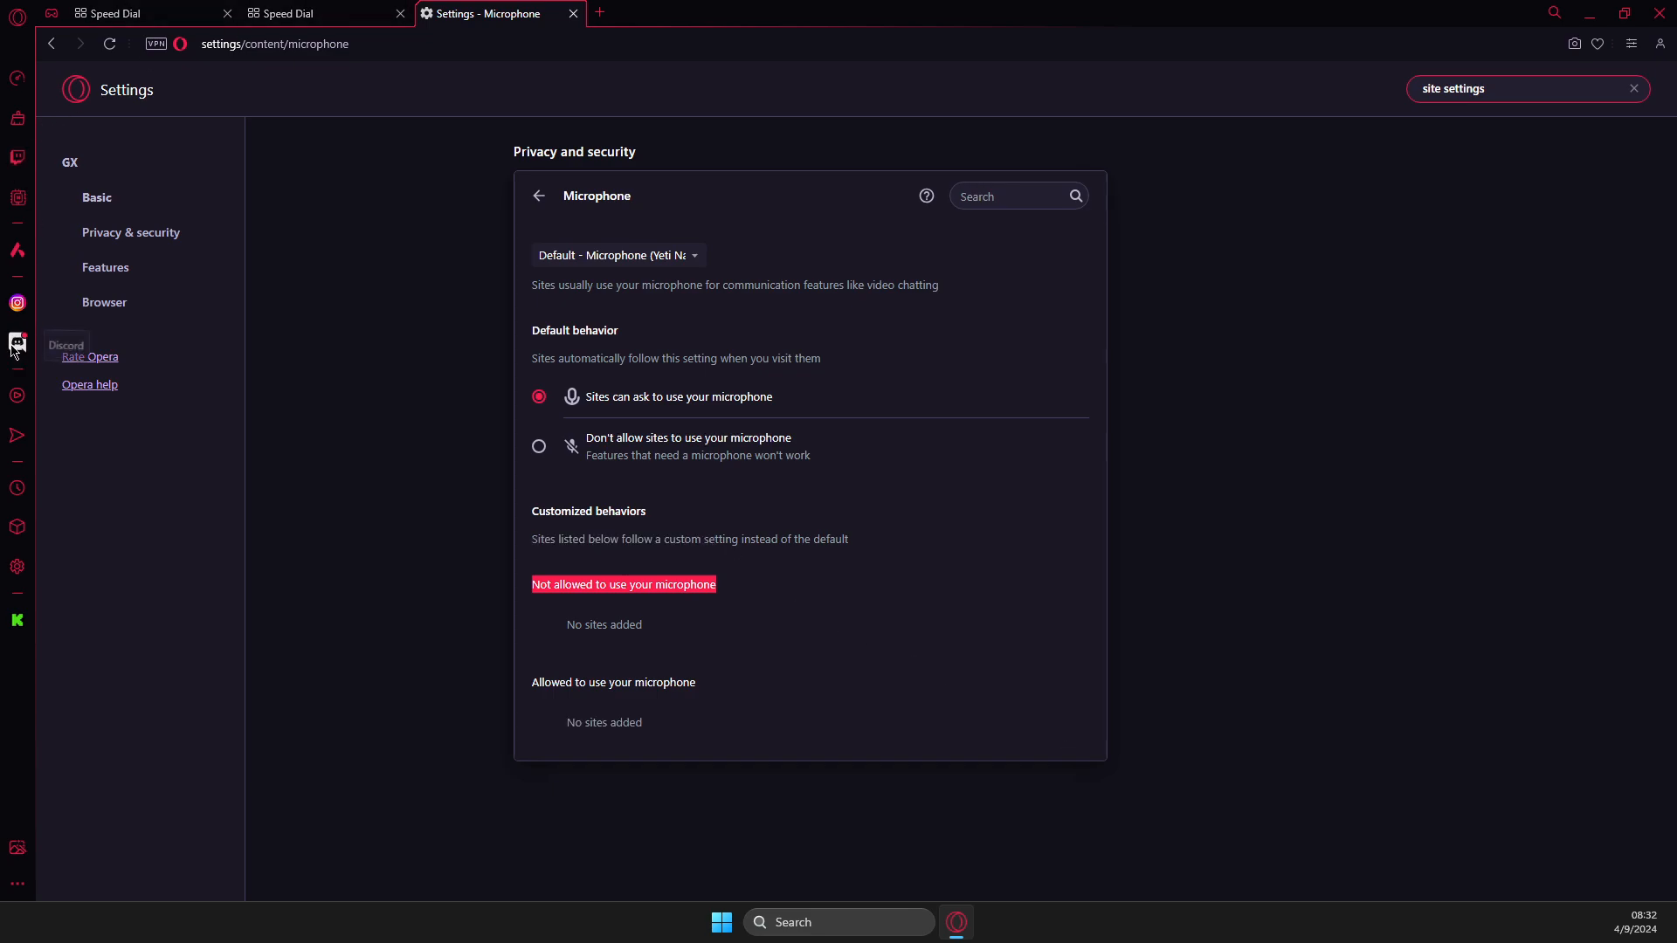
# Toggle the Discord panel's microphone off and on to check the permission behavior
pyautogui.click(17, 342)
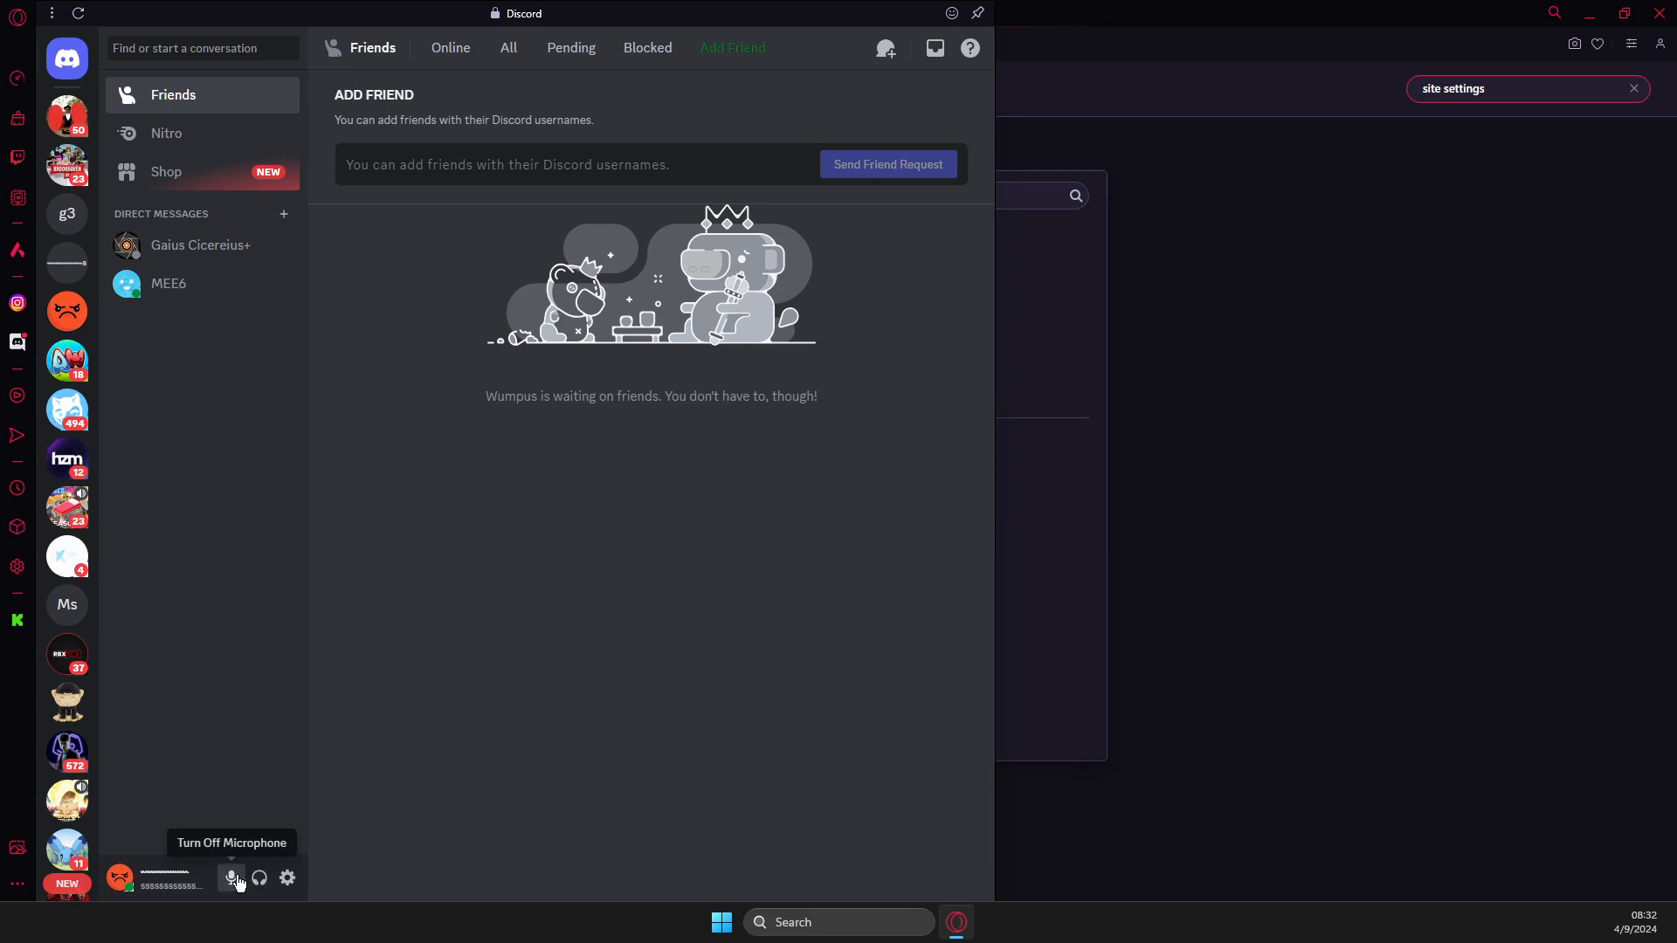
pyautogui.click(230, 879)
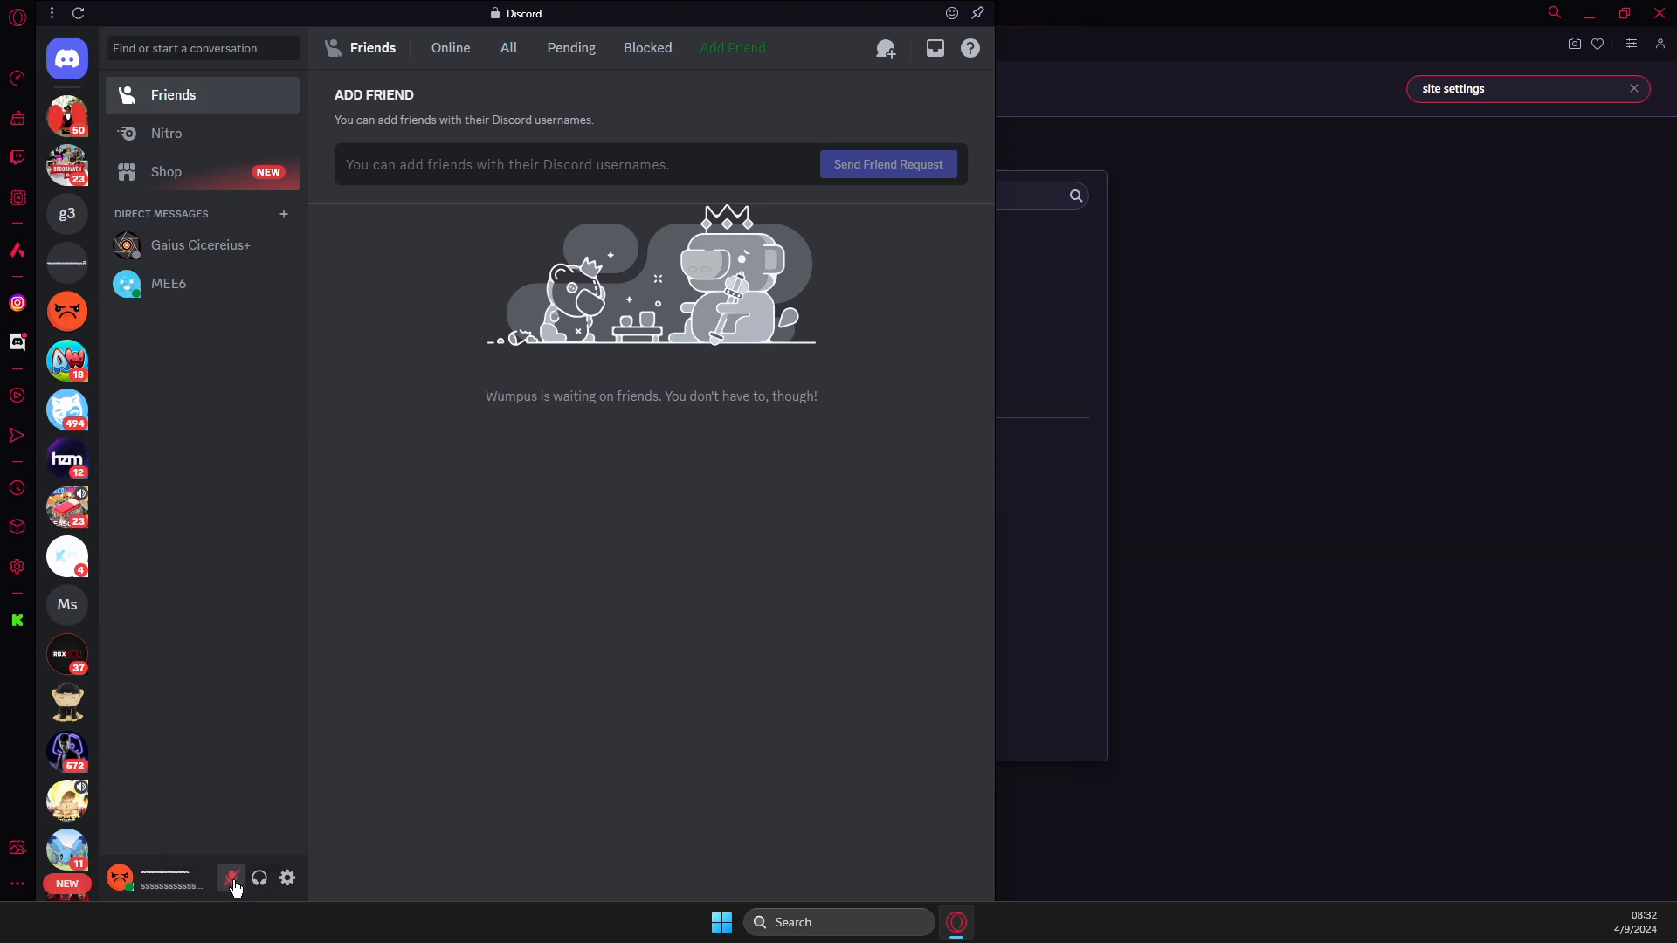
pyautogui.click(231, 876)
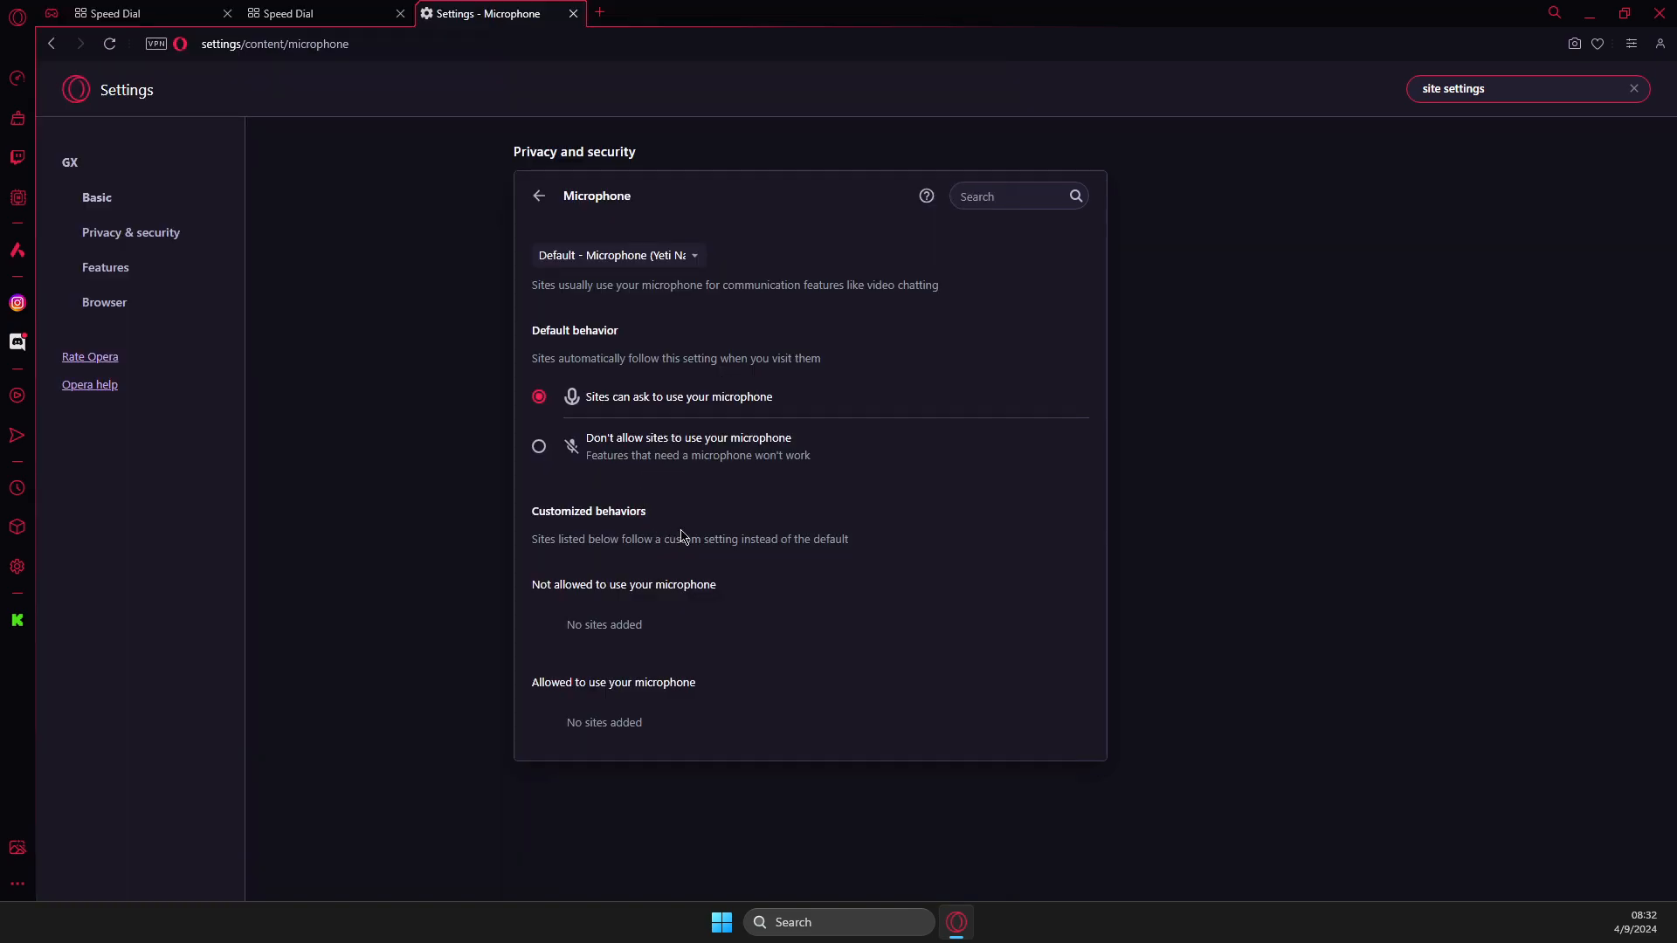
pyautogui.moveTo(735, 627)
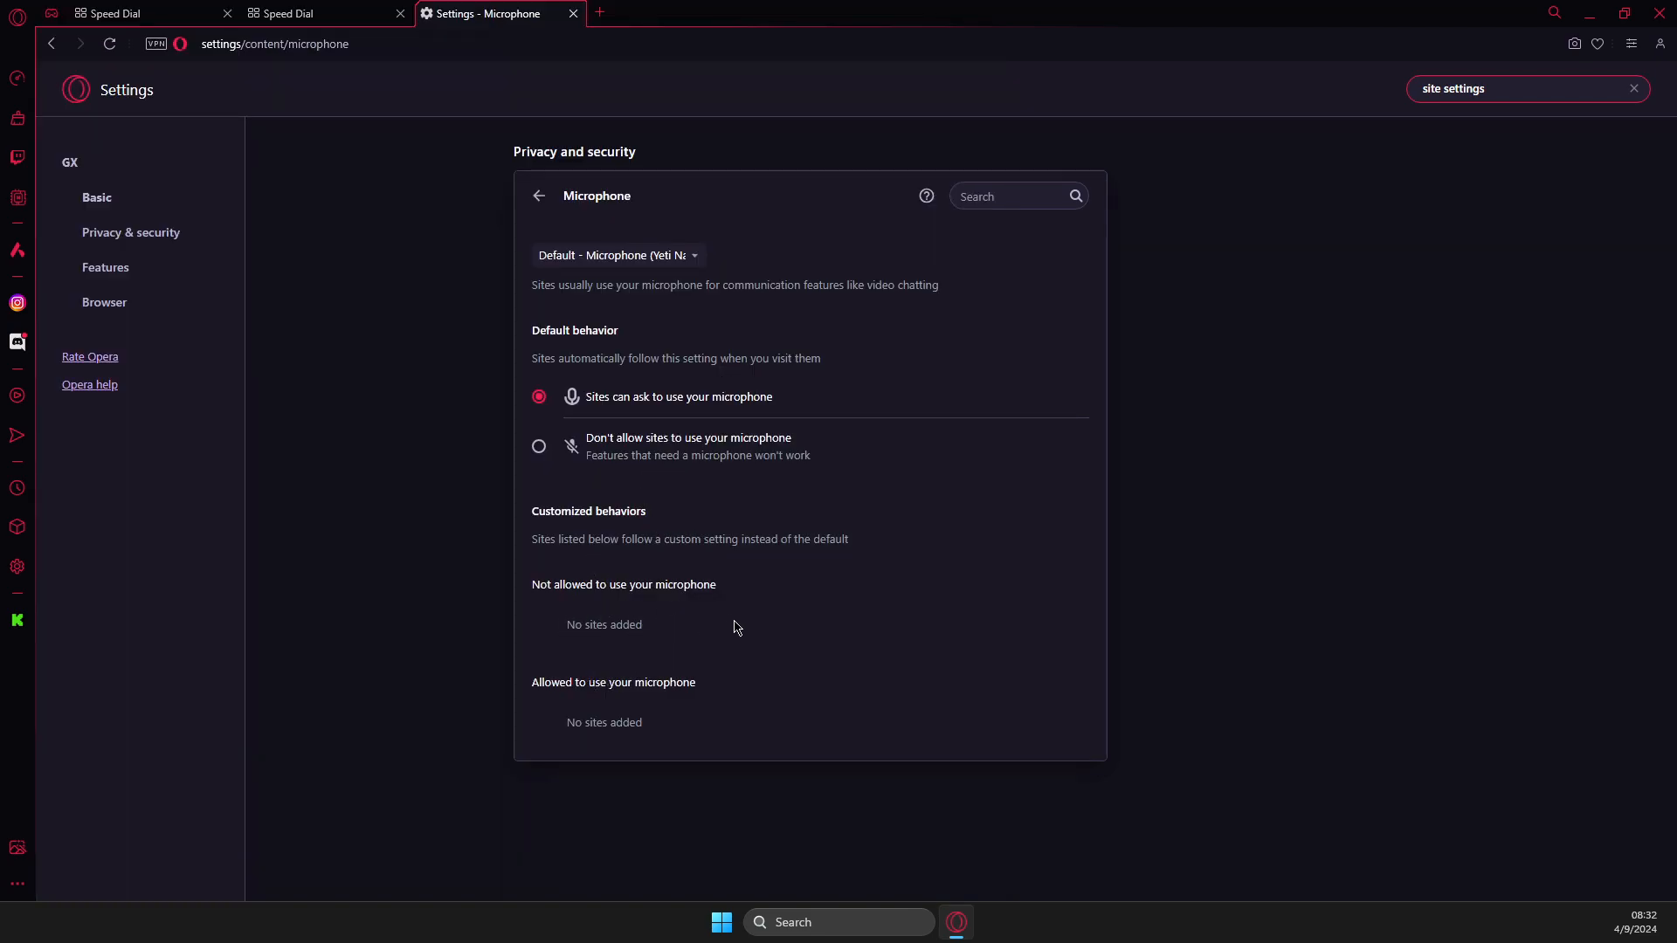
pyautogui.moveTo(773, 608)
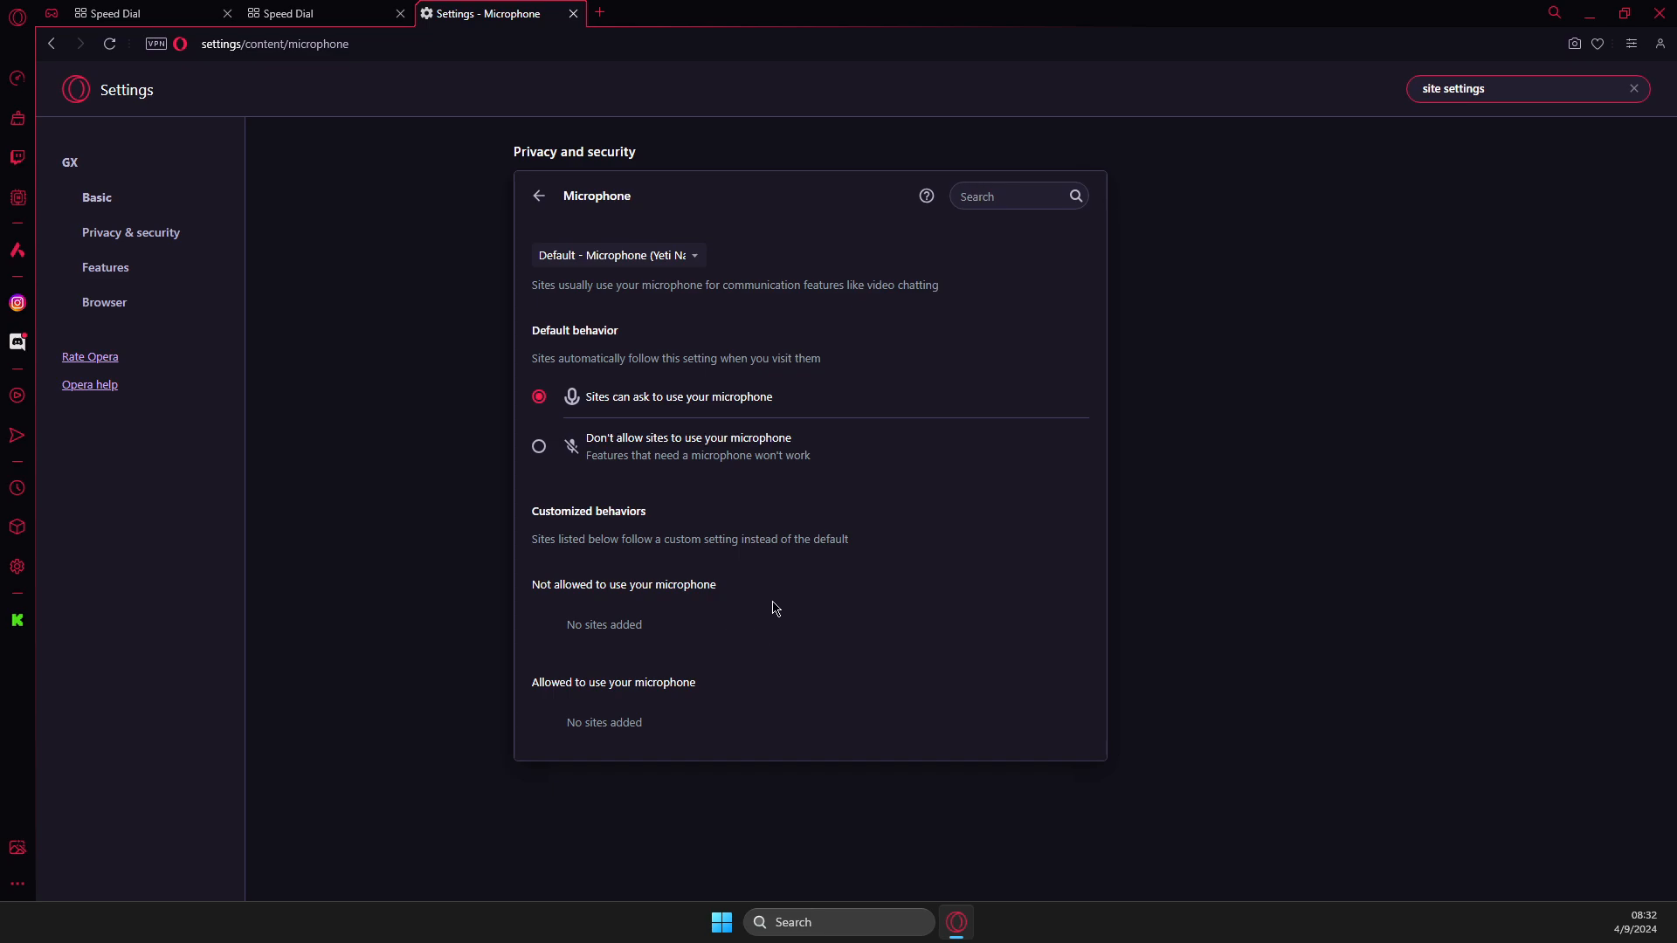
pyautogui.moveTo(966, 546)
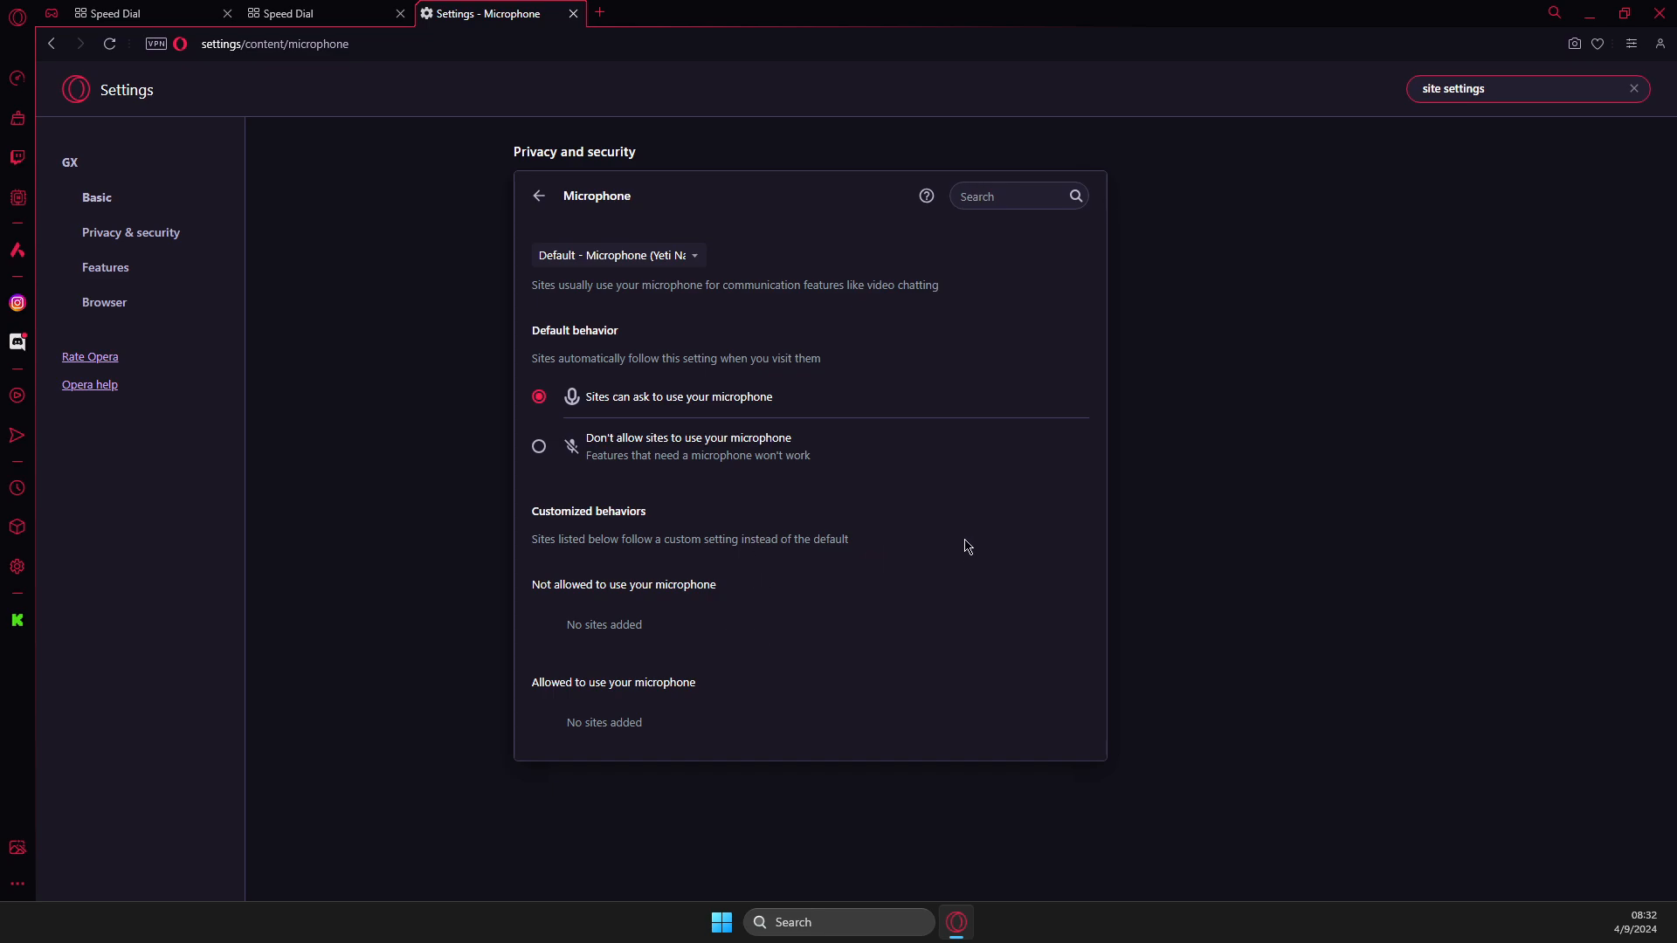